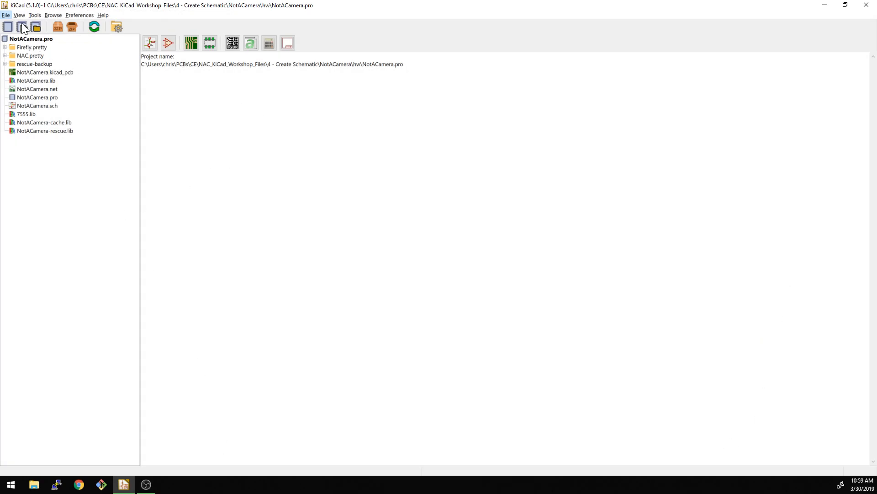
Browse to NotACamera.pro in '4 - Create Schematic/hw', then abandon opening it
{"action": "left_click", "coordinate": [6, 15]}
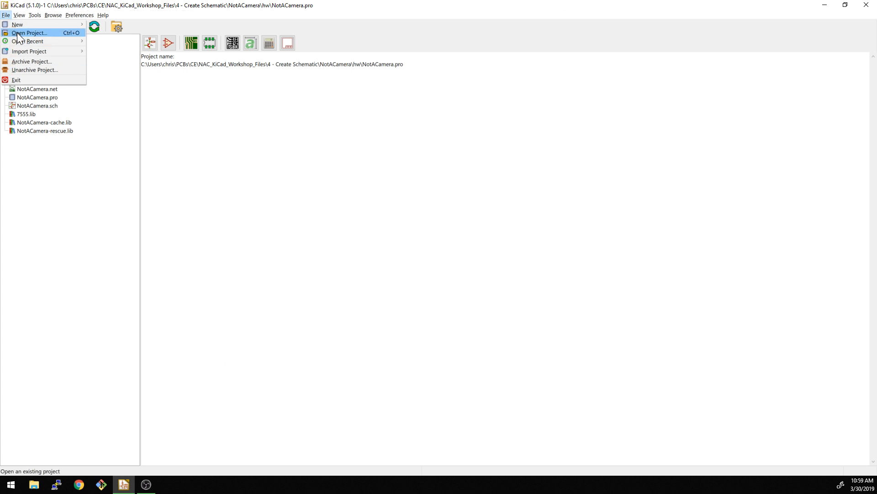
{"action": "left_click", "coordinate": [30, 32]}
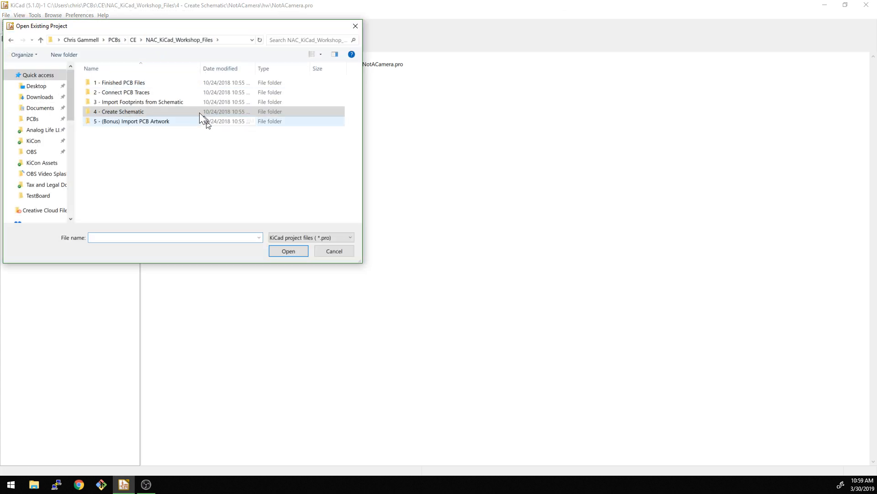
{"action": "left_click", "coordinate": [118, 111]}
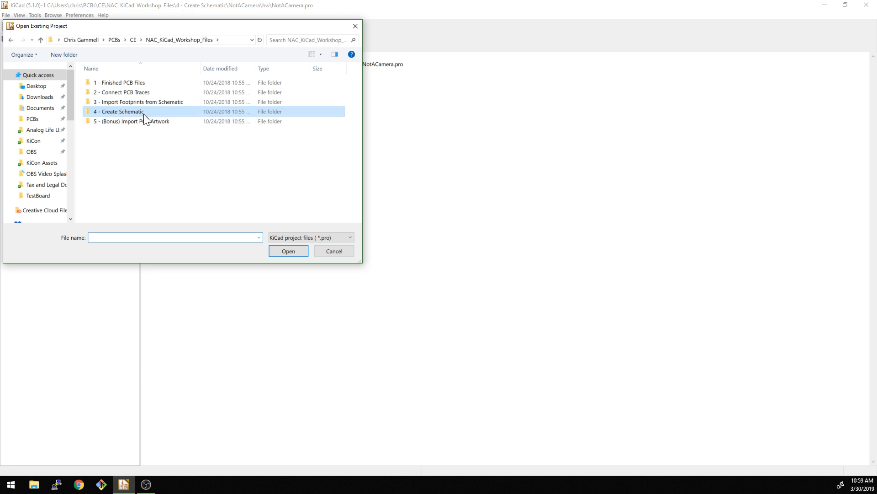
{"action": "mouse_move", "coordinate": [132, 112]}
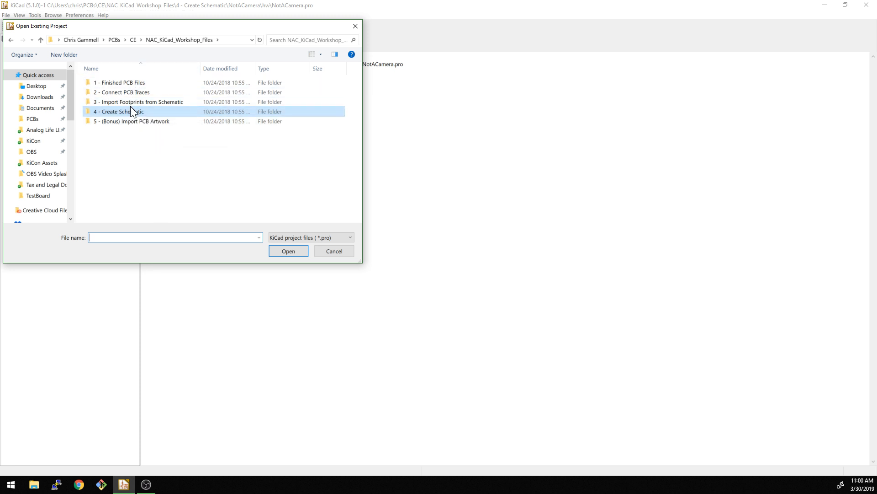
{"action": "mouse_move", "coordinate": [133, 112]}
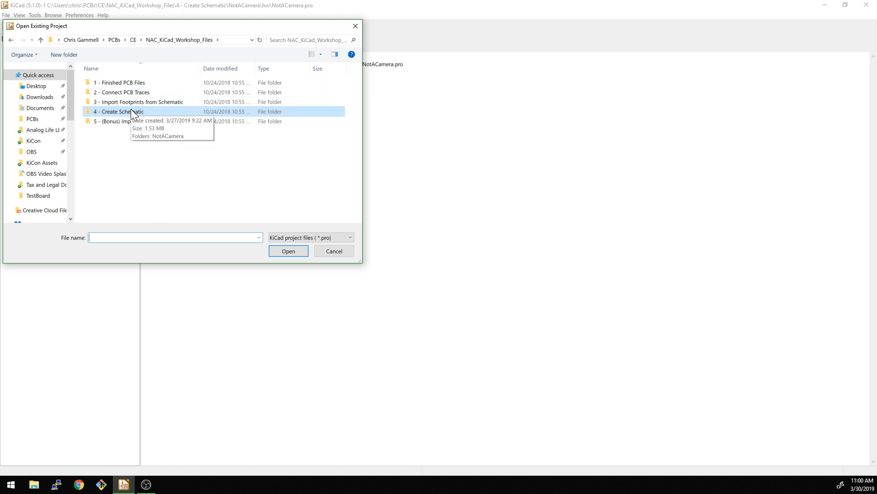
{"action": "double_click", "coordinate": [119, 111]}
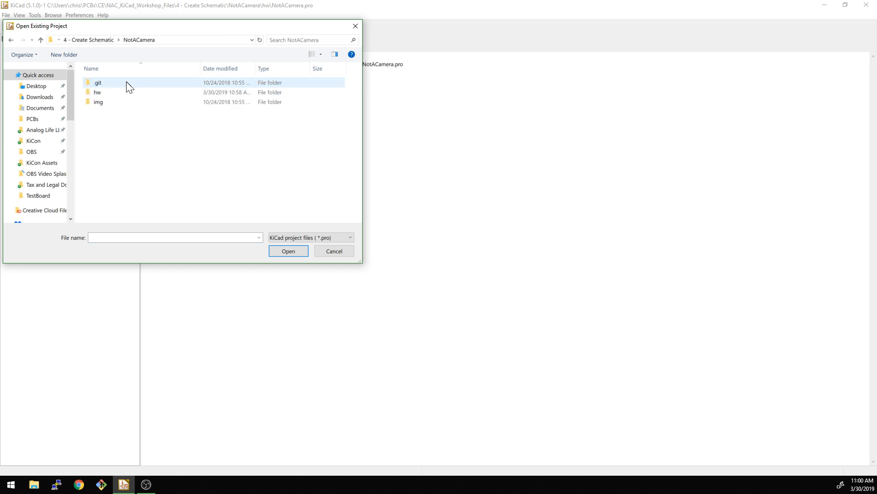
{"action": "double_click", "coordinate": [98, 93]}
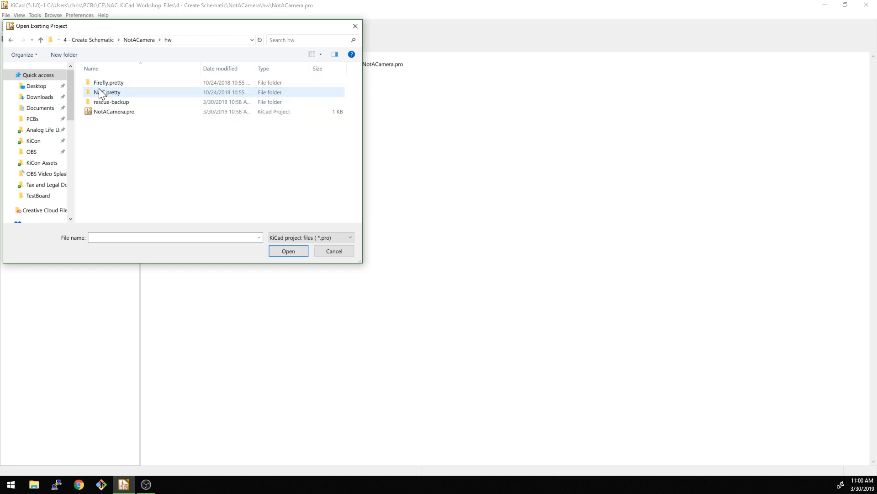
{"action": "left_click", "coordinate": [114, 112]}
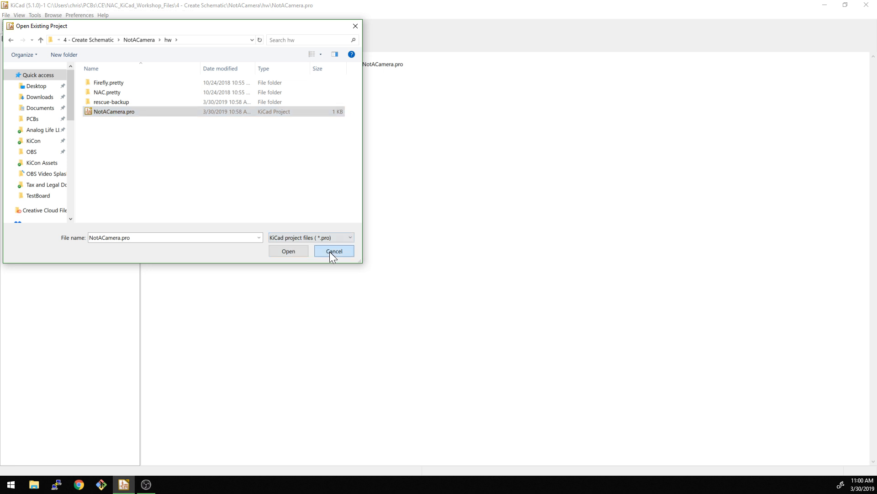
{"action": "left_click", "coordinate": [334, 251]}
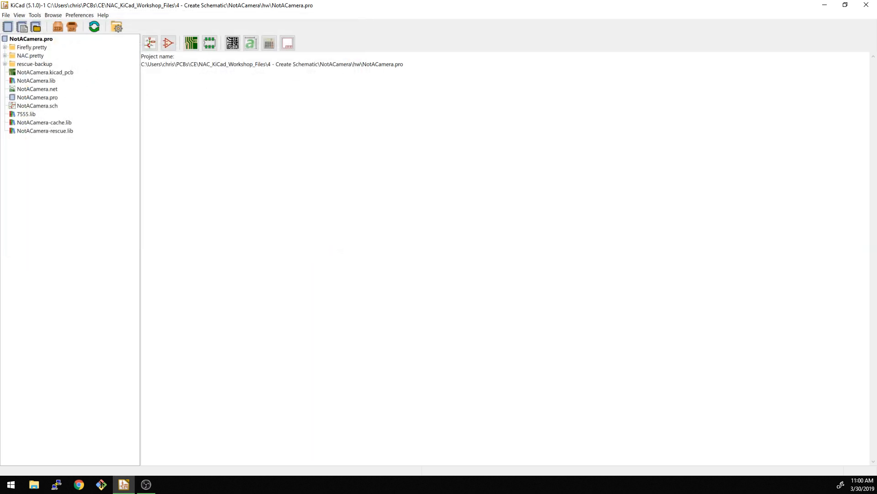
{"action": "mouse_move", "coordinate": [150, 43]}
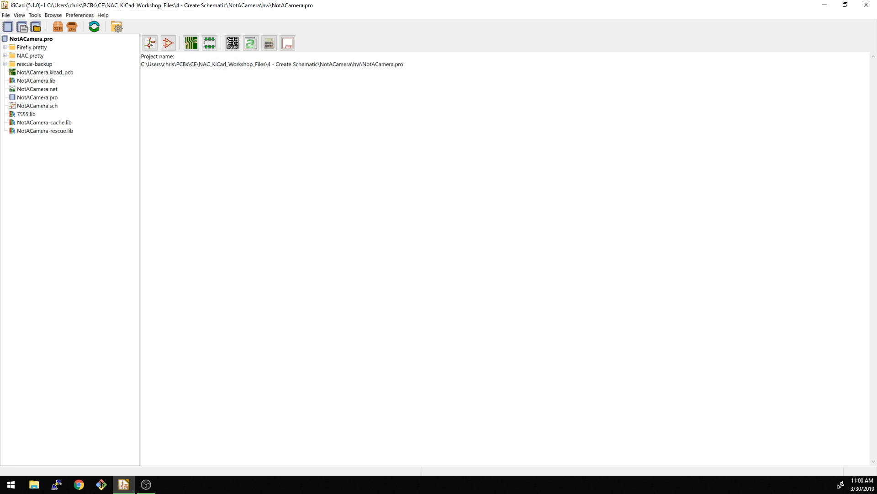
{"action": "mouse_move", "coordinate": [191, 43]}
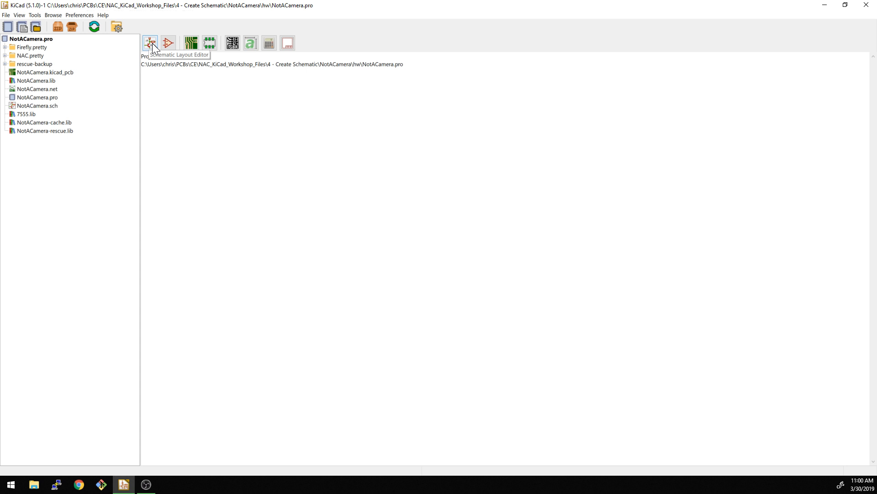
Open the schematic, remap its symbols rescuing 7555 and CONN_02X02, and skip saving the report
{"action": "left_click", "coordinate": [149, 43]}
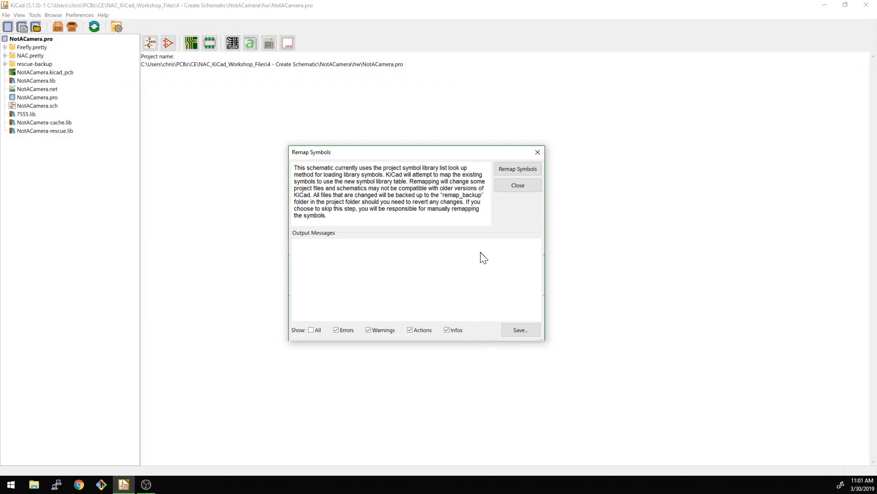
{"action": "mouse_move", "coordinate": [514, 235]}
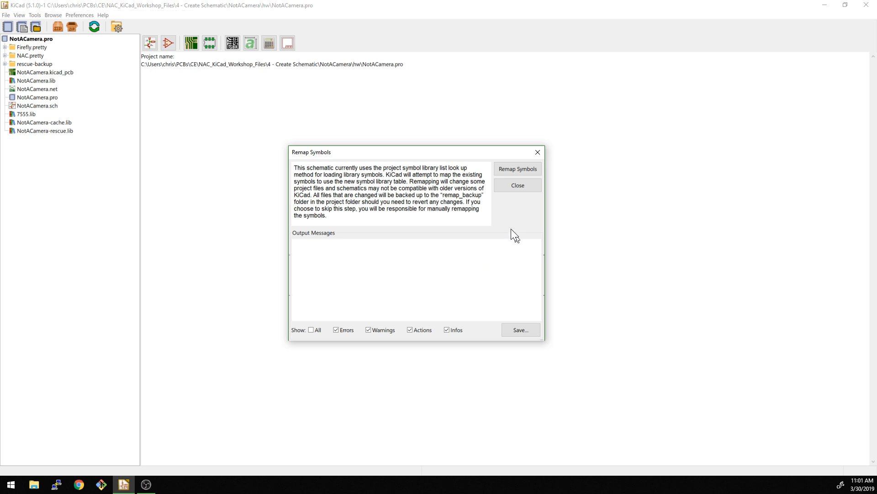
{"action": "left_click", "coordinate": [517, 169]}
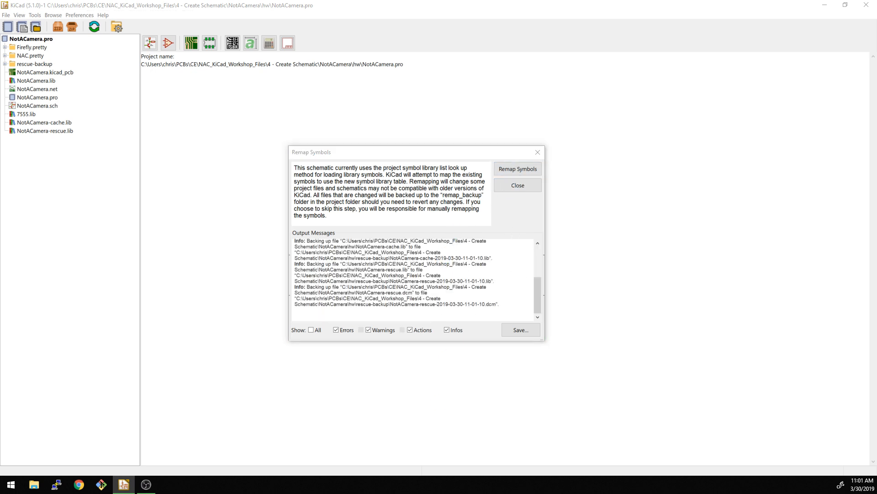
{"action": "left_click", "coordinate": [516, 185]}
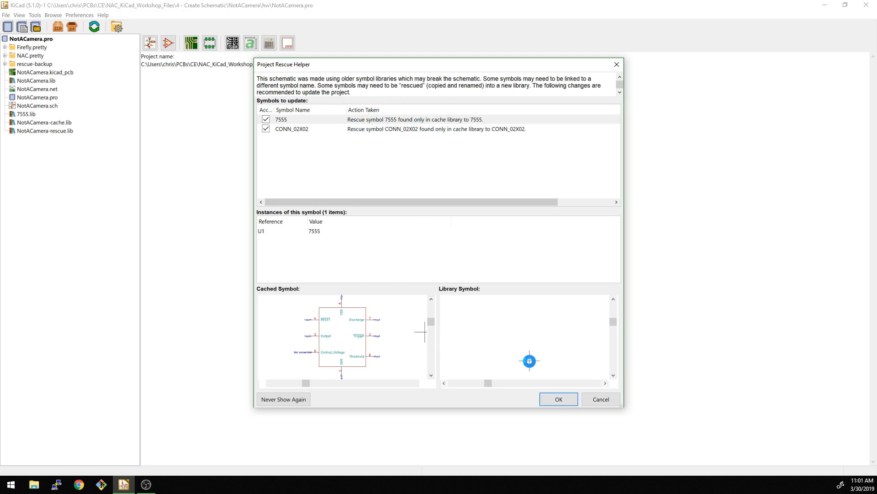
{"action": "left_click", "coordinate": [557, 399]}
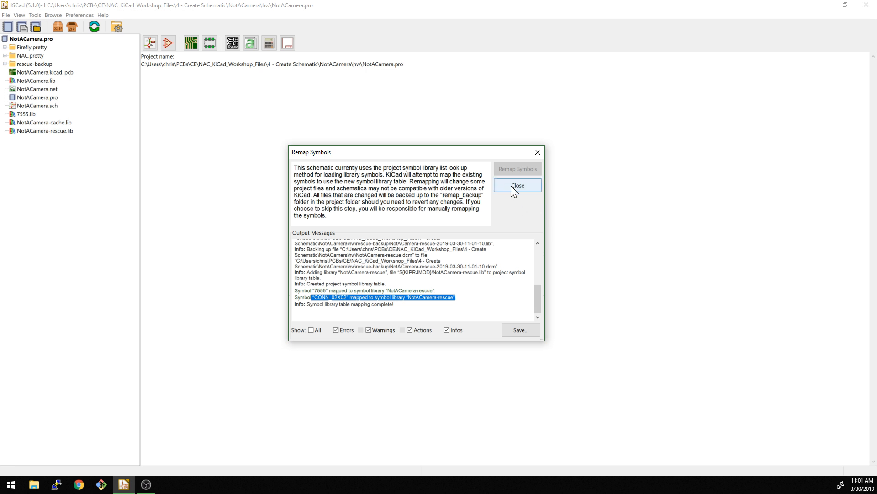
{"action": "mouse_move", "coordinate": [512, 226]}
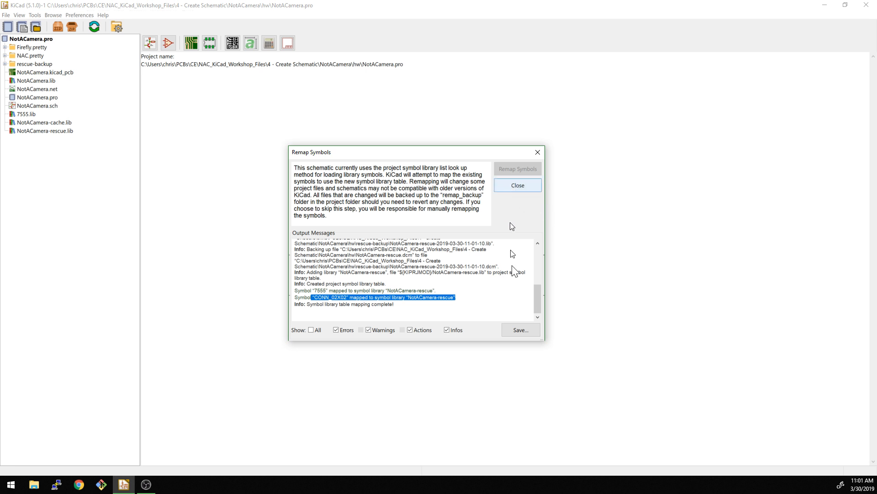
{"action": "left_click", "coordinate": [519, 330]}
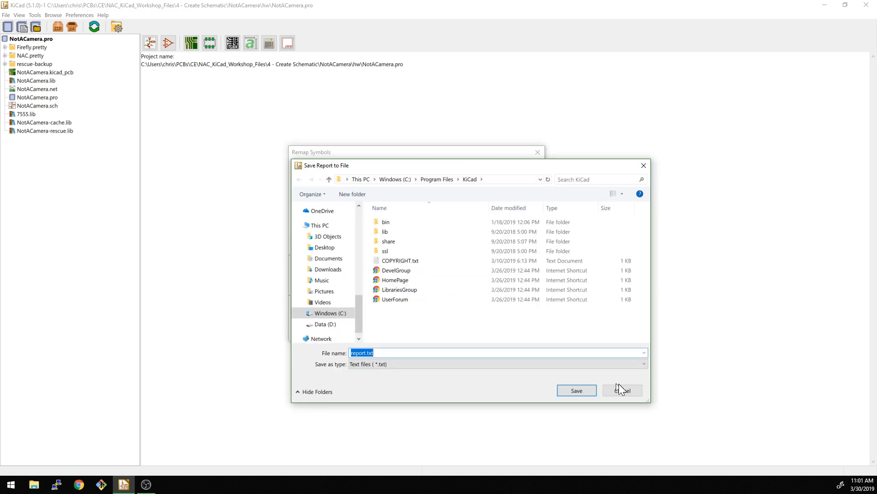
{"action": "left_click", "coordinate": [622, 390]}
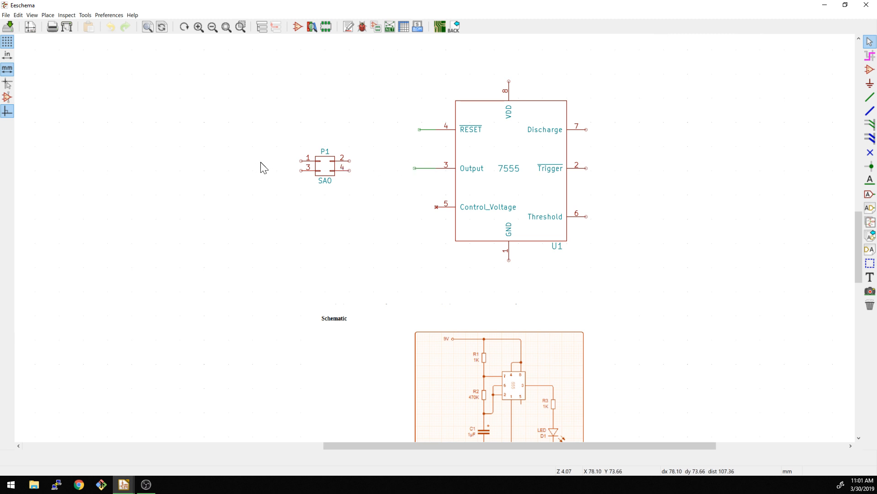
{"action": "mouse_move", "coordinate": [529, 117]}
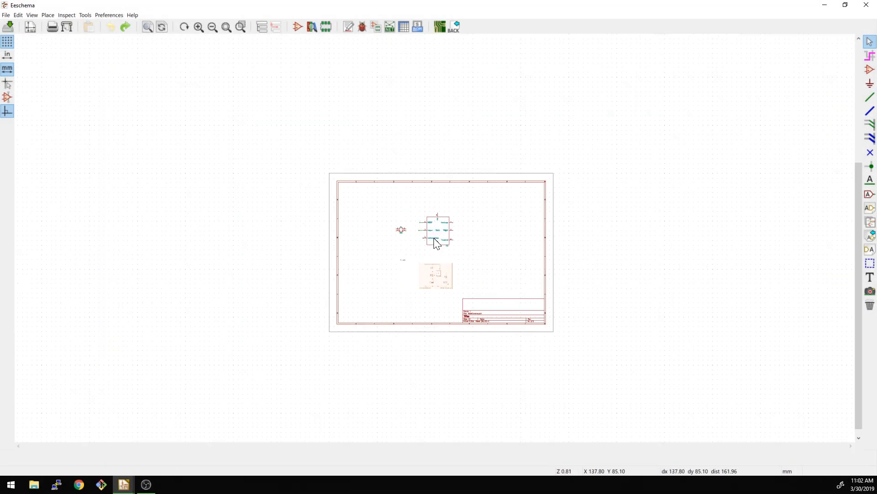
{"action": "scroll", "scroll_direction": "up", "scroll_amount": 3}
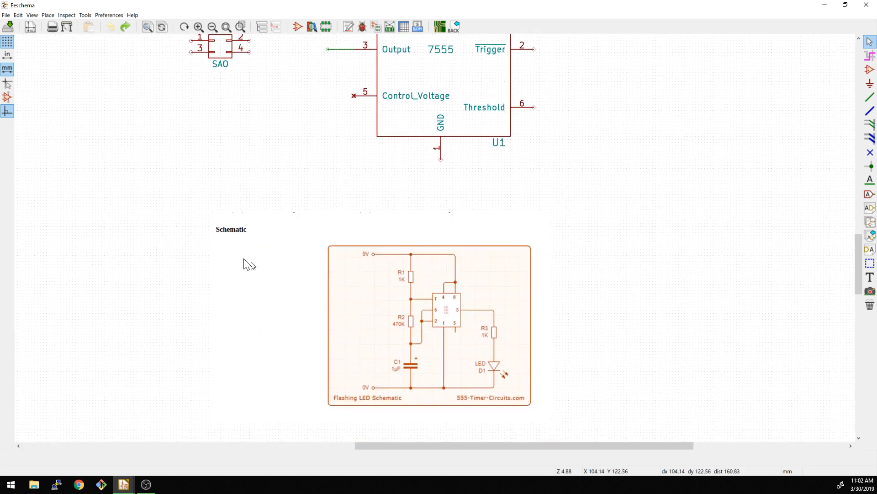
{"action": "mouse_move", "coordinate": [491, 329]}
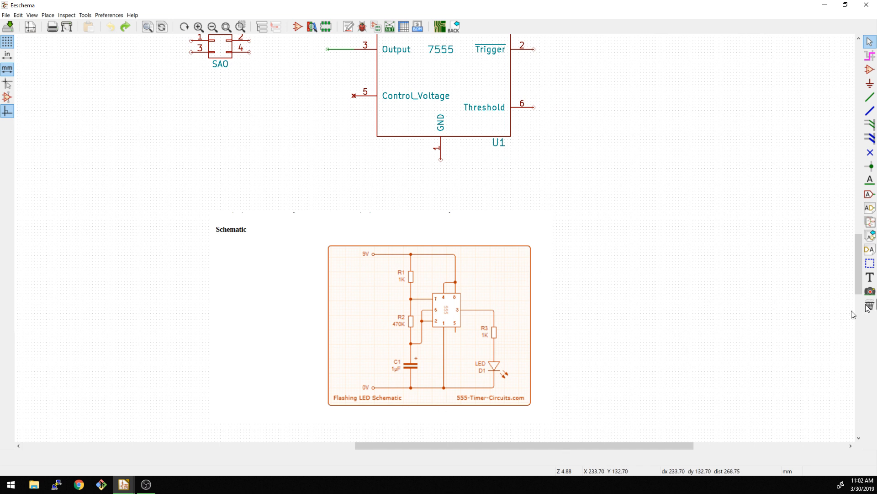
{"action": "mouse_move", "coordinate": [870, 291]}
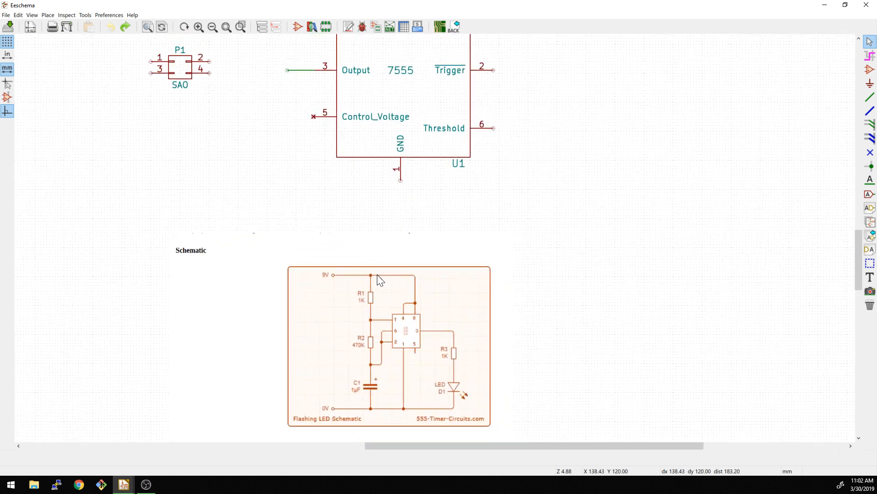
{"action": "scroll", "scroll_direction": "down", "scroll_amount": 3}
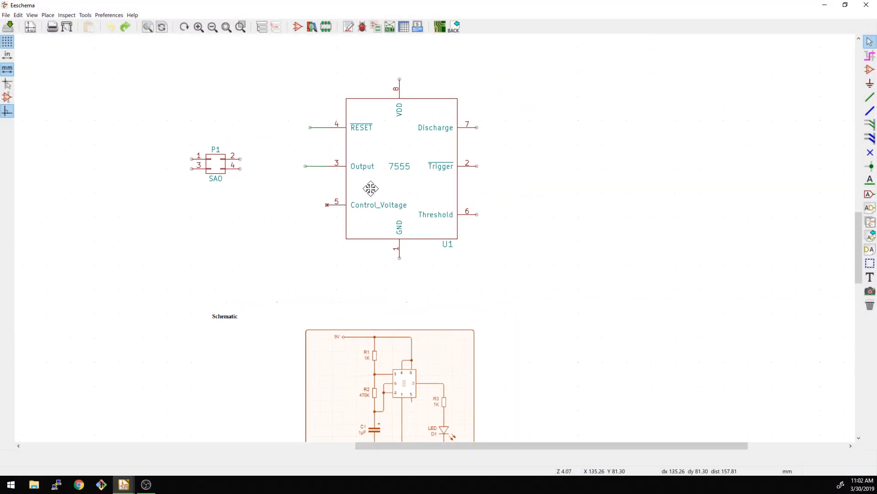
{"action": "scroll", "scroll_direction": "down", "scroll_amount": 3}
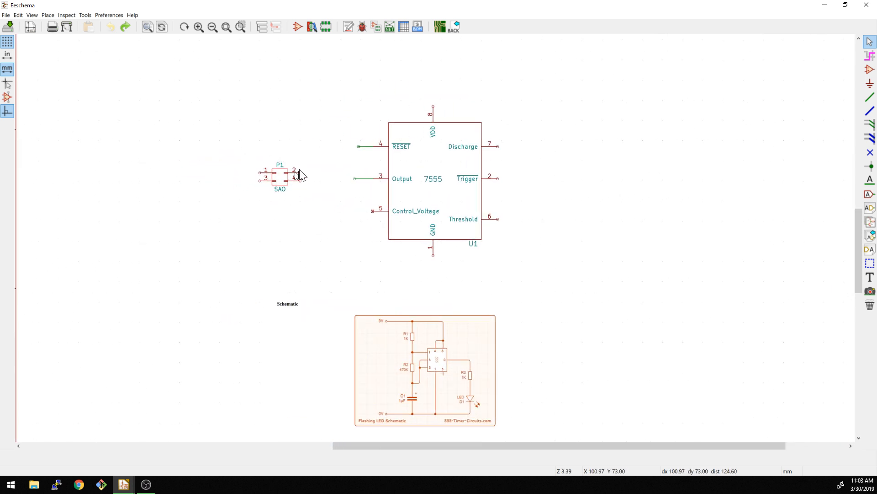
{"action": "scroll", "scroll_direction": "up", "scroll_amount": 3}
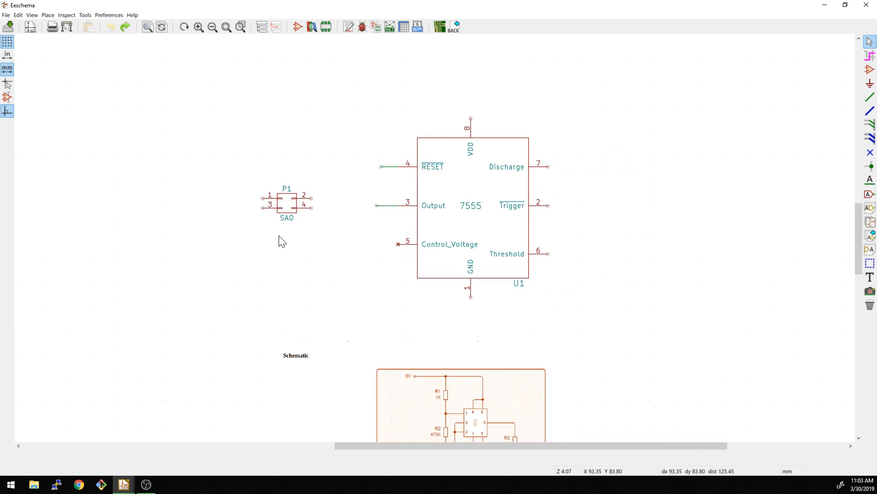
{"action": "mouse_move", "coordinate": [285, 184]}
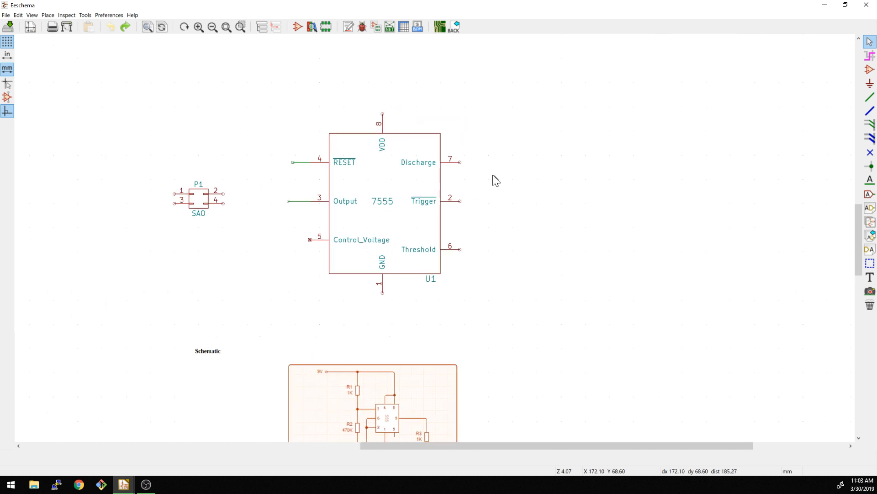
{"action": "mouse_move", "coordinate": [520, 177]}
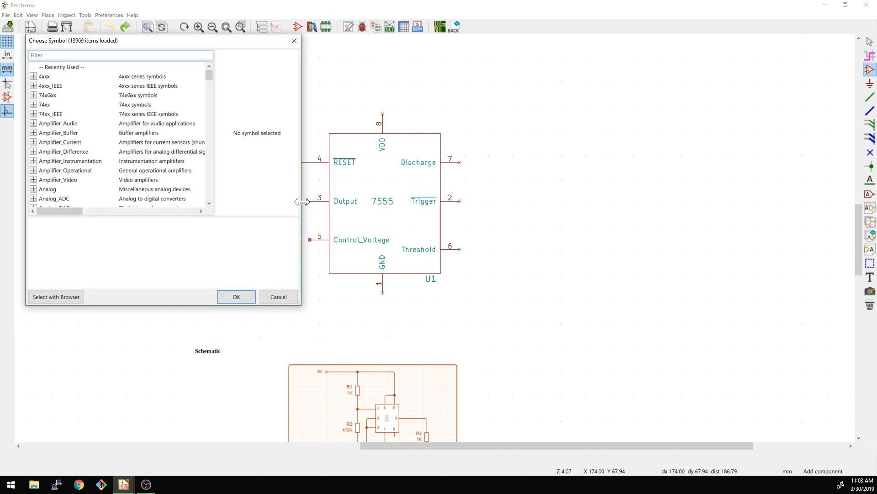
Place an R resistor, a C capacitor and a plain LED symbol beside the 7555
{"action": "left_click", "coordinate": [120, 55]}
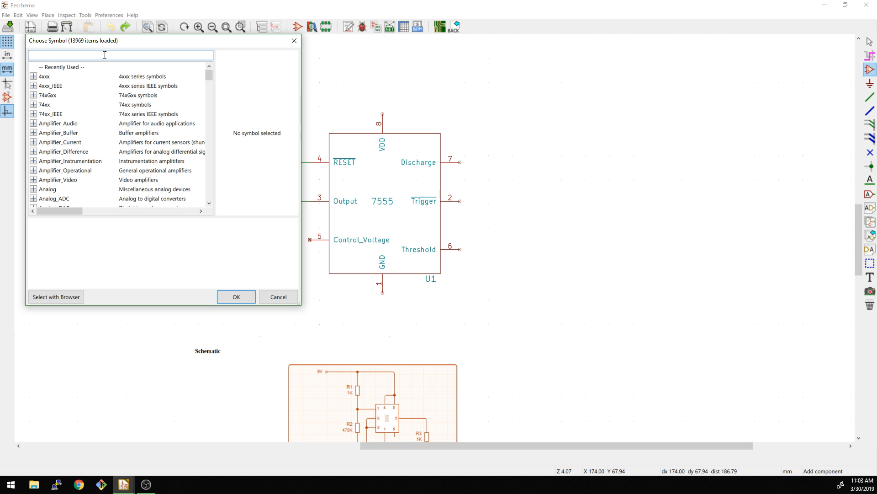
{"action": "type", "text": "R"}
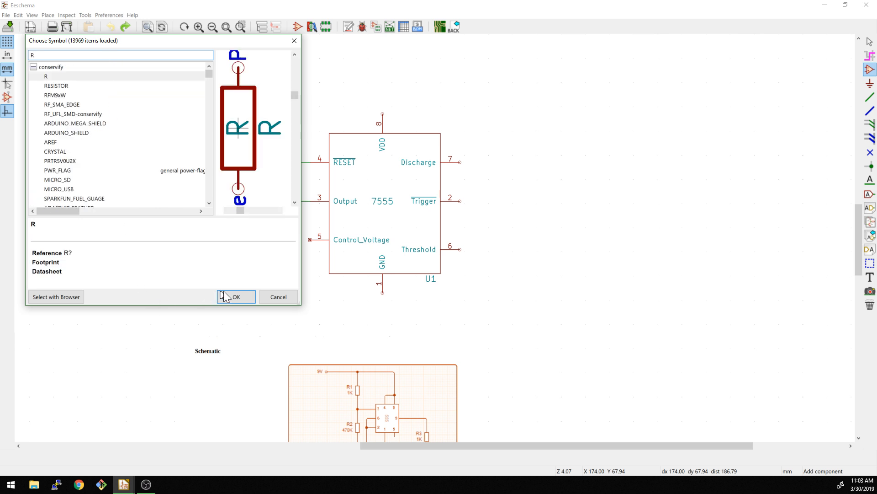
{"action": "left_click", "coordinate": [235, 297]}
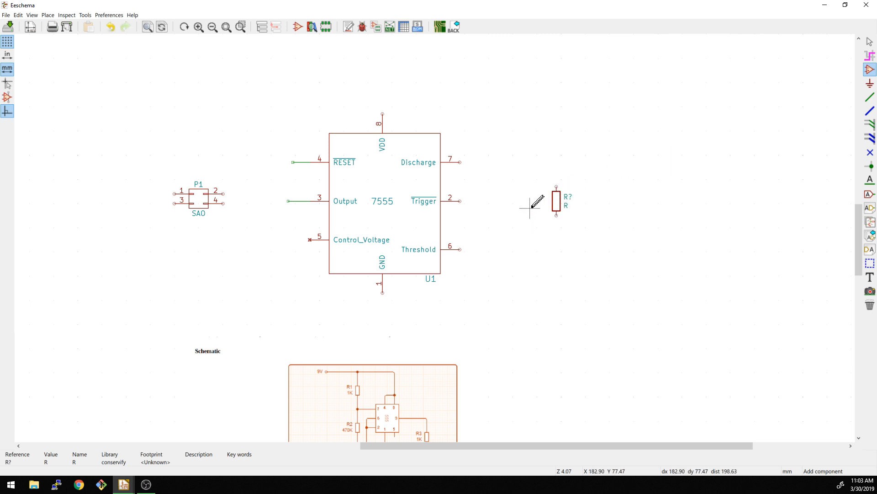
{"action": "mouse_move", "coordinate": [517, 197]}
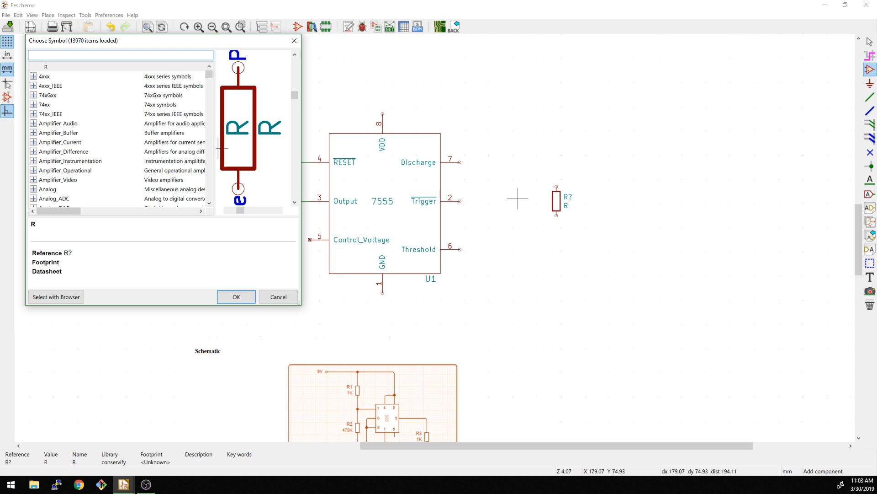
{"action": "type", "text": "C"}
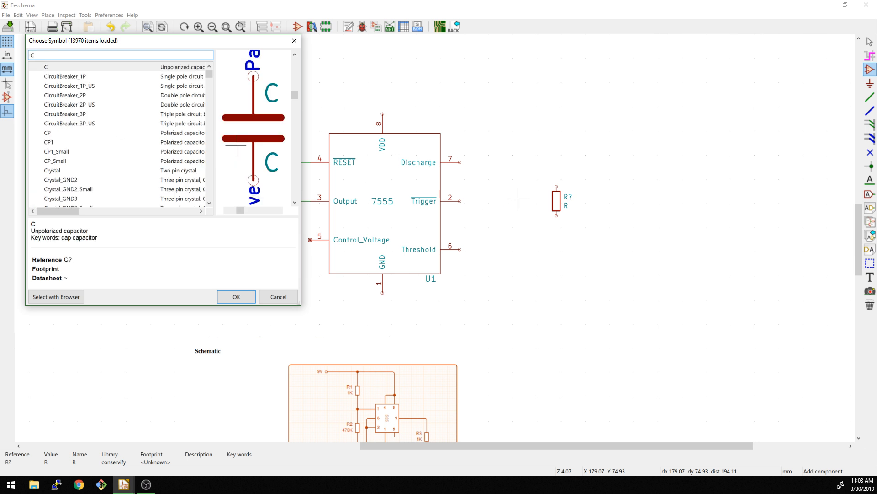
{"action": "left_click", "coordinate": [236, 297]}
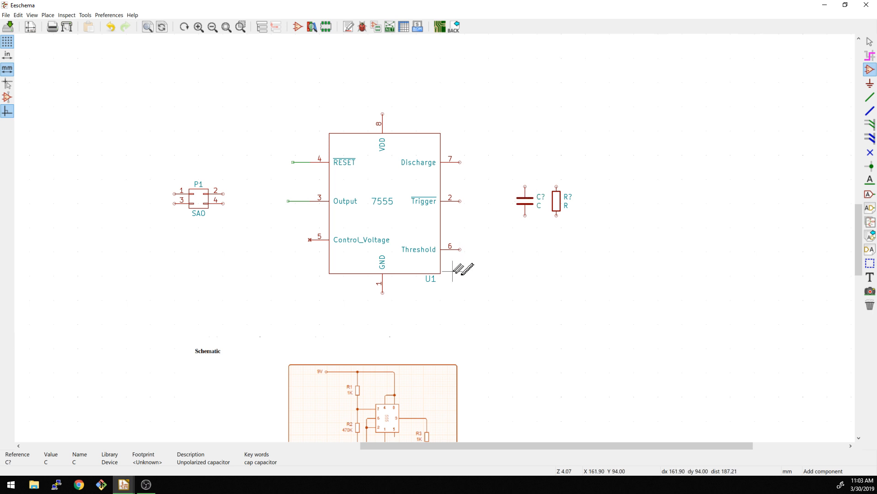
{"action": "scroll", "scroll_direction": "down", "scroll_amount": 3}
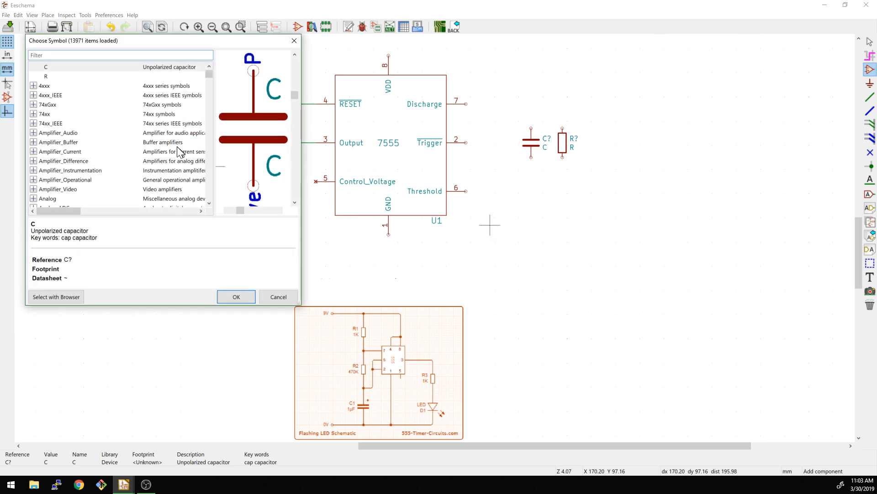
{"action": "type", "text": "LED"}
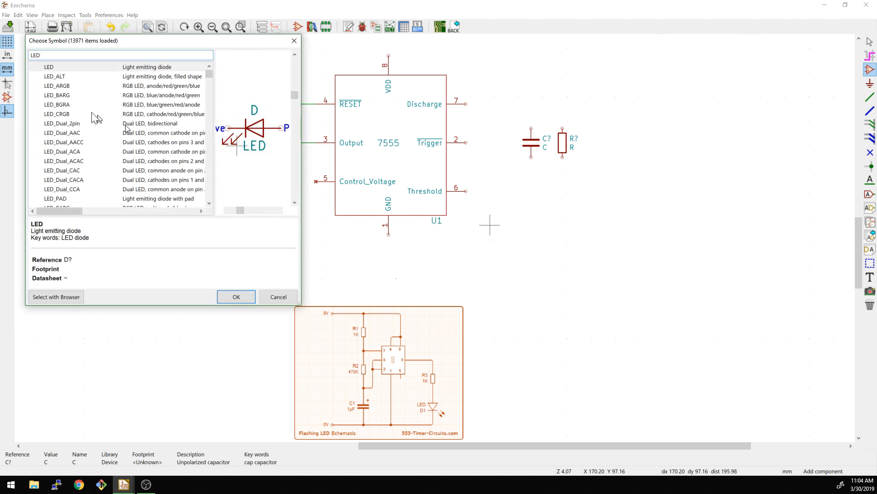
{"action": "left_click", "coordinate": [48, 67]}
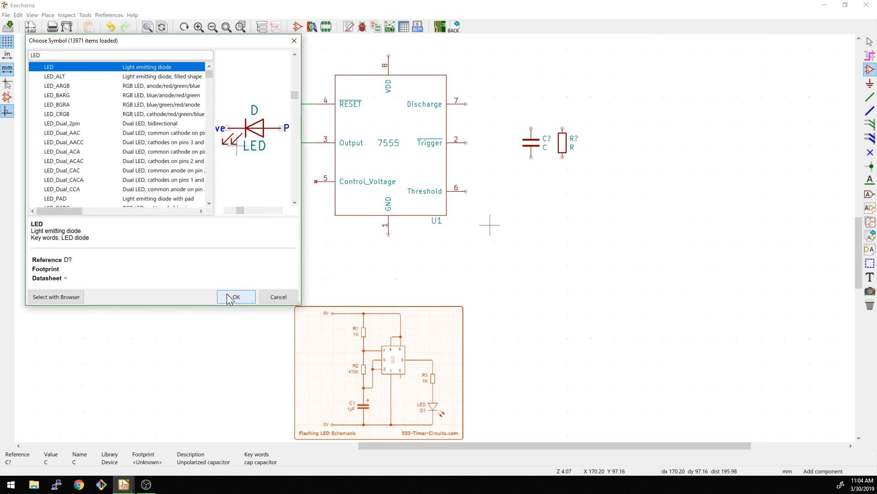
{"action": "left_click", "coordinate": [234, 297]}
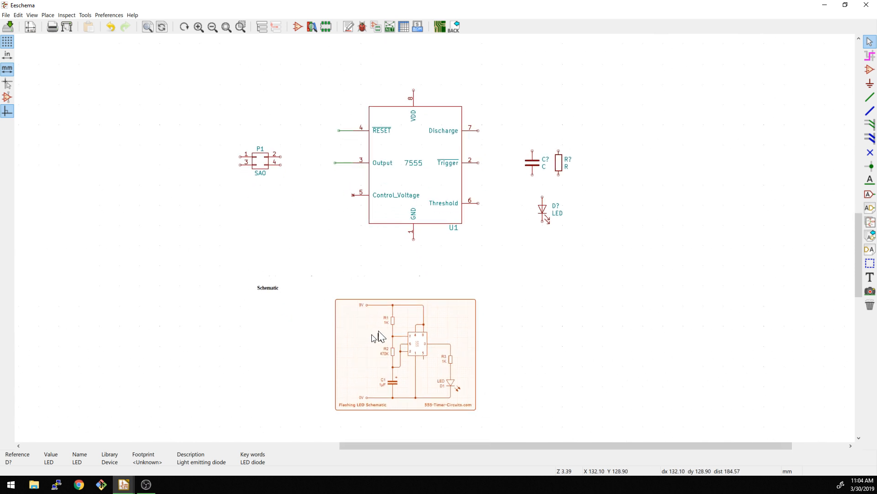
{"action": "mouse_move", "coordinate": [269, 159]}
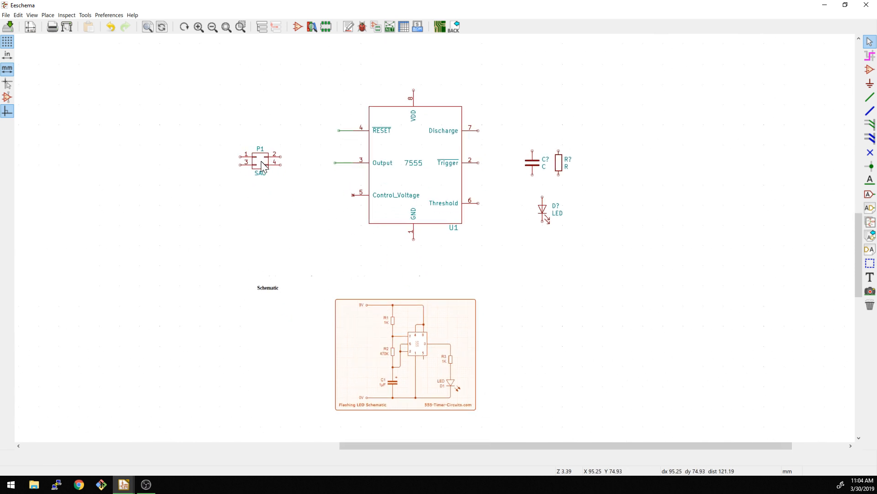
Move the SAO connector, resistor and LED left of the 555 and wire Output to the resistor
{"action": "left_click_drag", "start_coordinate": [262, 162], "coordinate": [158, 146]}
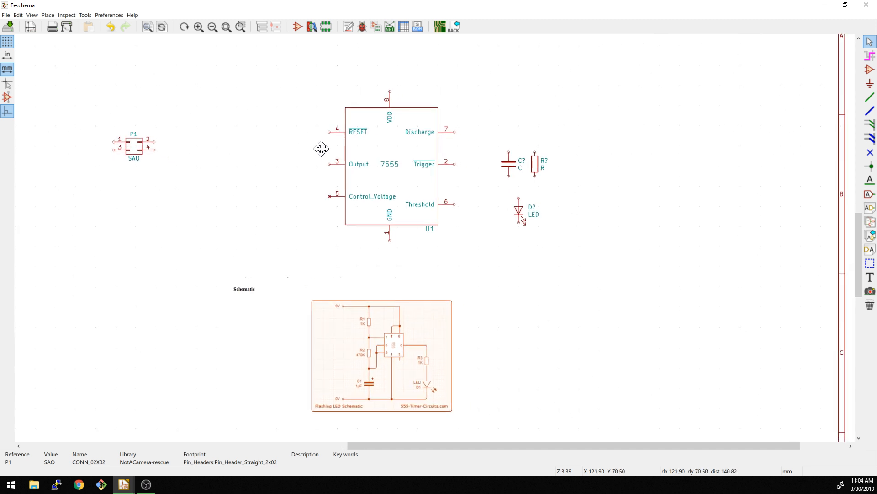
{"action": "mouse_move", "coordinate": [406, 178]}
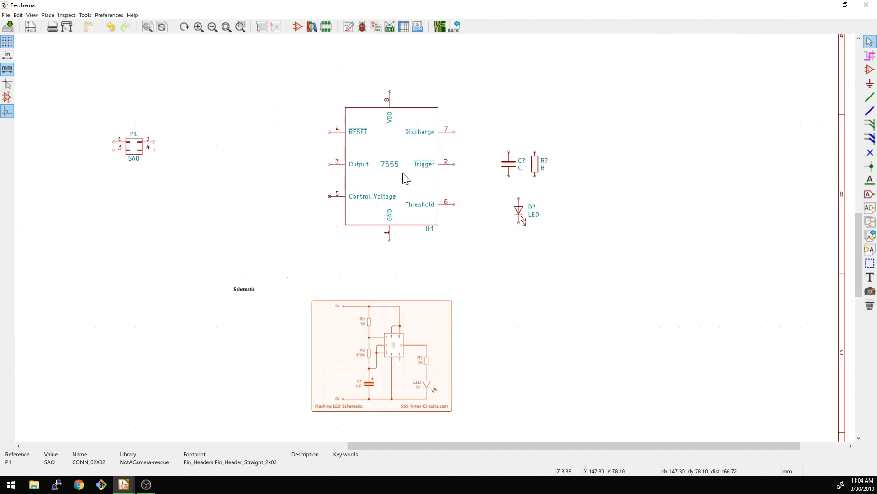
{"action": "mouse_move", "coordinate": [399, 349]}
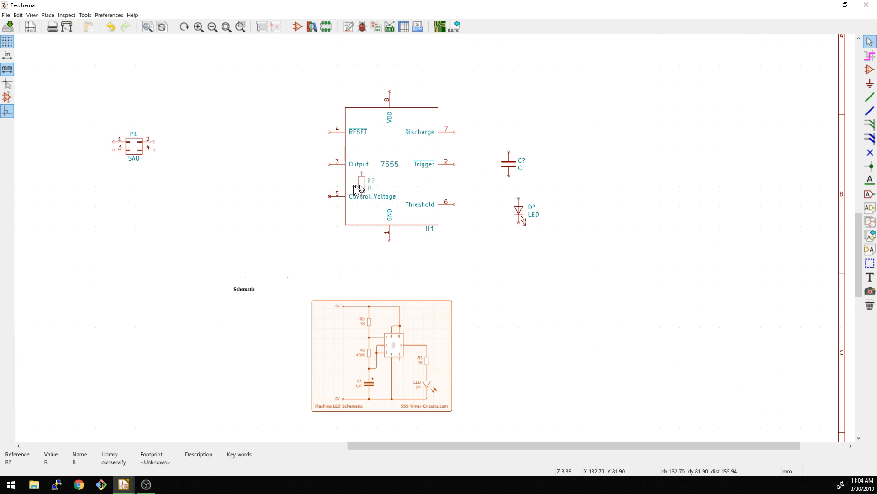
{"action": "left_click_drag", "start_coordinate": [361, 184], "coordinate": [274, 179]}
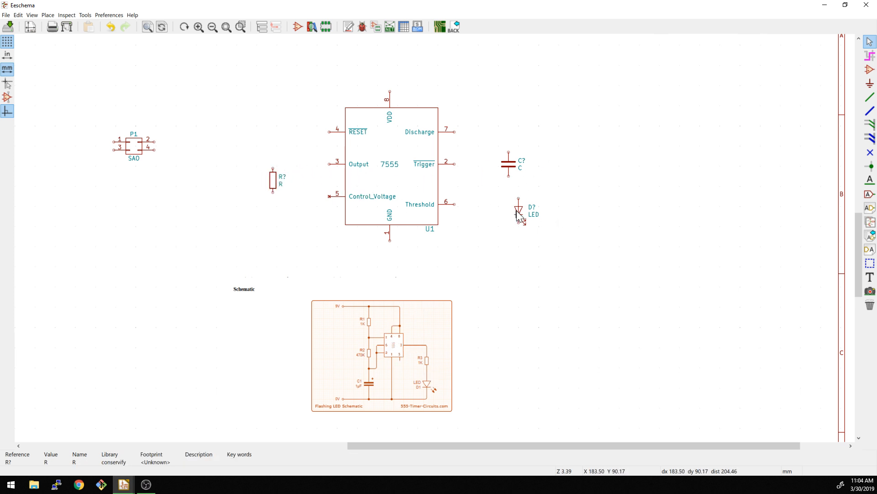
{"action": "left_click_drag", "start_coordinate": [519, 215], "coordinate": [274, 219]}
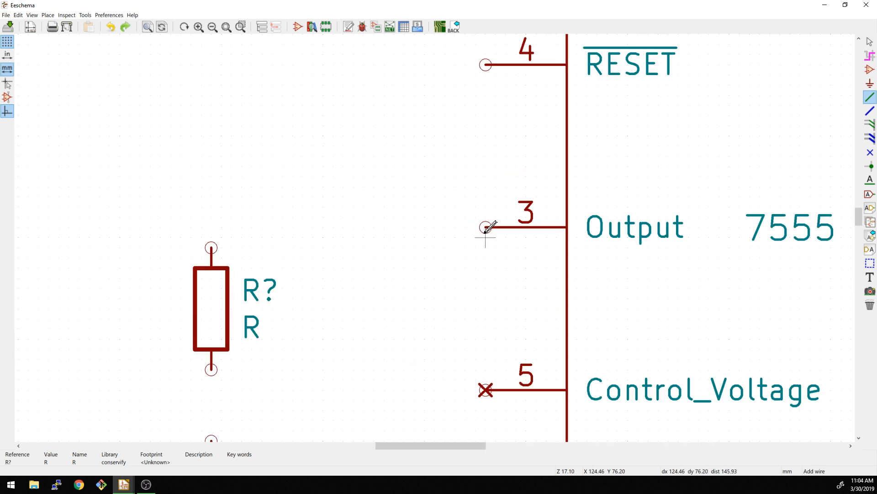
{"action": "left_click_drag", "start_coordinate": [485, 228], "coordinate": [211, 247]}
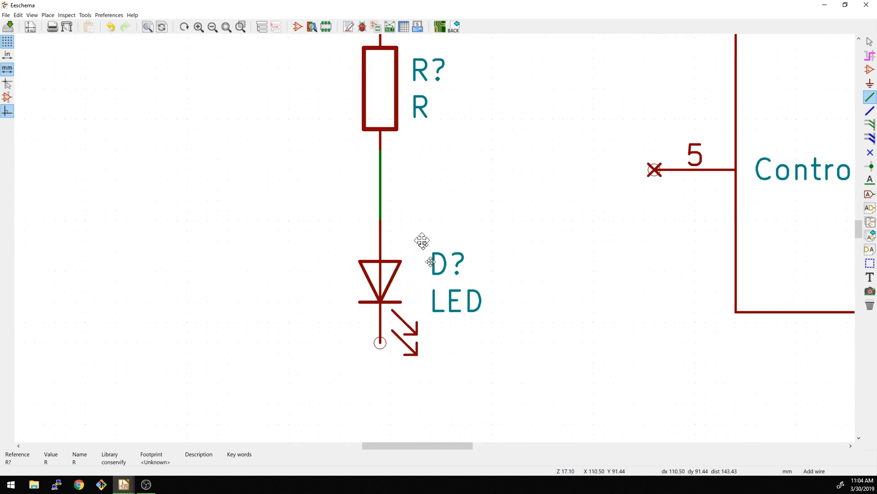
{"action": "scroll", "scroll_direction": "down", "scroll_amount": 3}
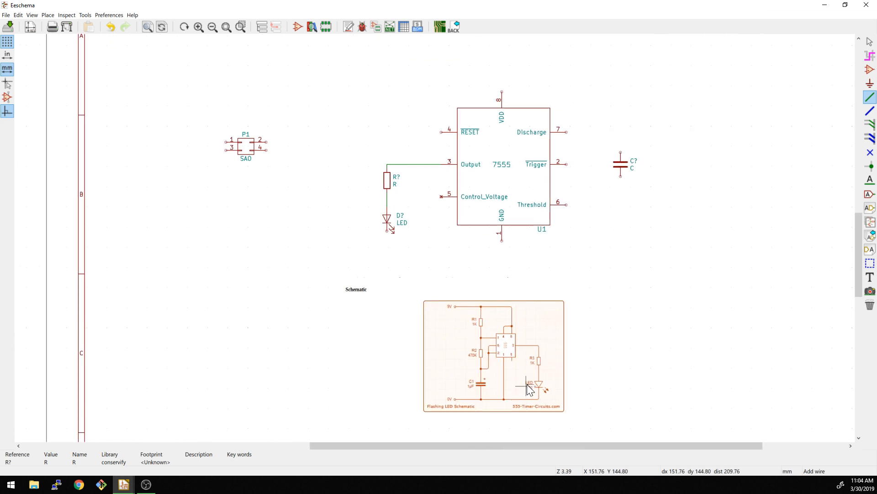
{"action": "mouse_move", "coordinate": [459, 313]}
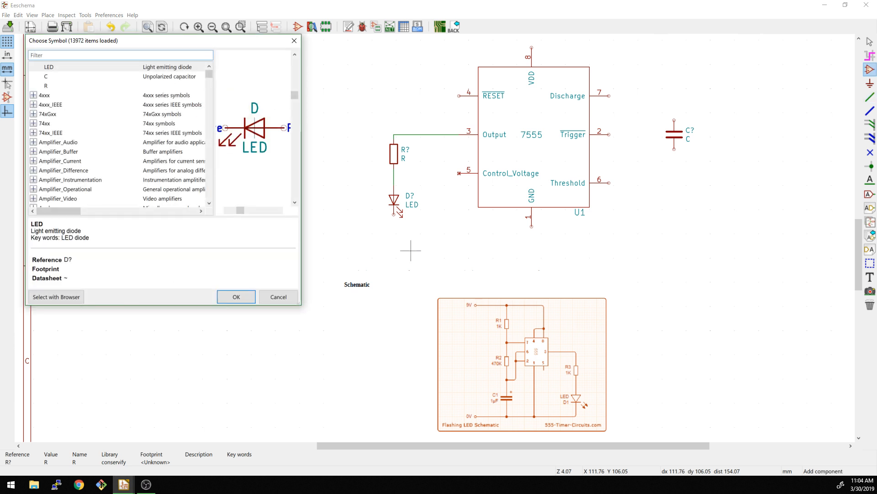
Place GND power symbols below the LED and at the 7555's pin 1
{"action": "left_click", "coordinate": [235, 296]}
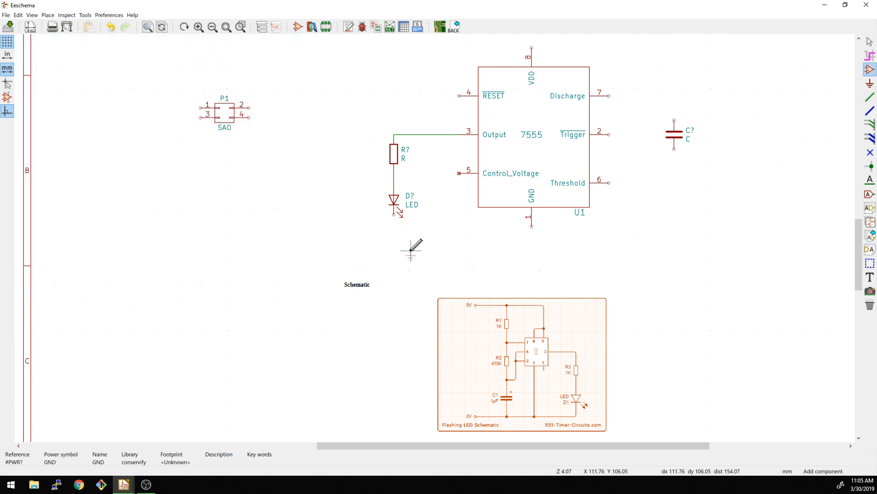
{"action": "mouse_move", "coordinate": [395, 234]}
{"action": "type", "text": "G"}
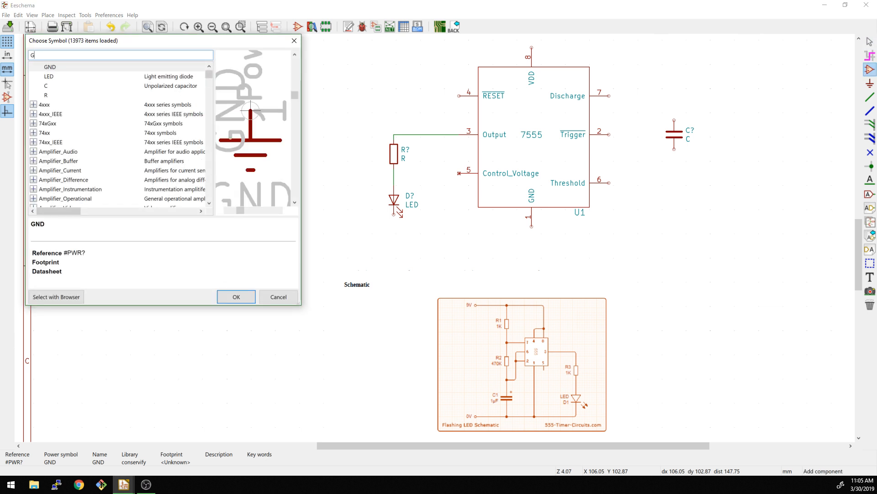
{"action": "type", "text": "ND"}
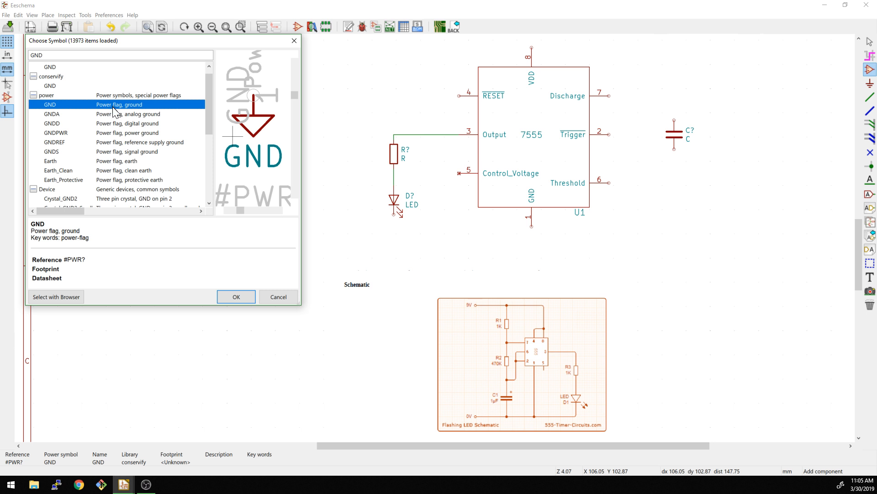
{"action": "left_click", "coordinate": [235, 296]}
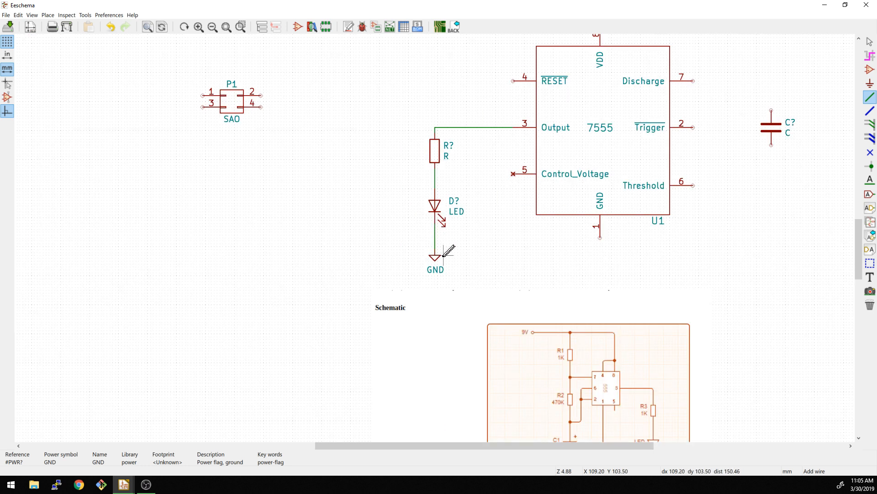
{"action": "scroll", "scroll_direction": "left", "scroll_amount": 3}
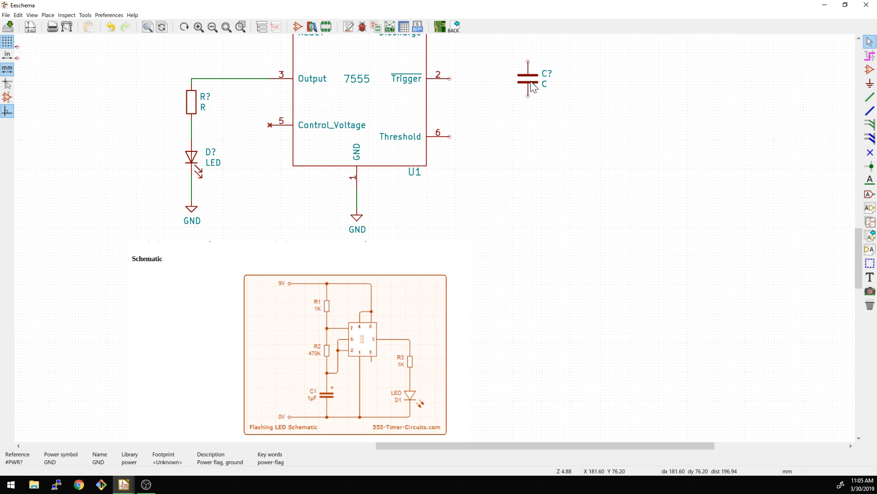
Move the capacitor below Threshold, ground it, and wire Trigger to its top node
{"action": "left_click_drag", "start_coordinate": [529, 80], "coordinate": [488, 180]}
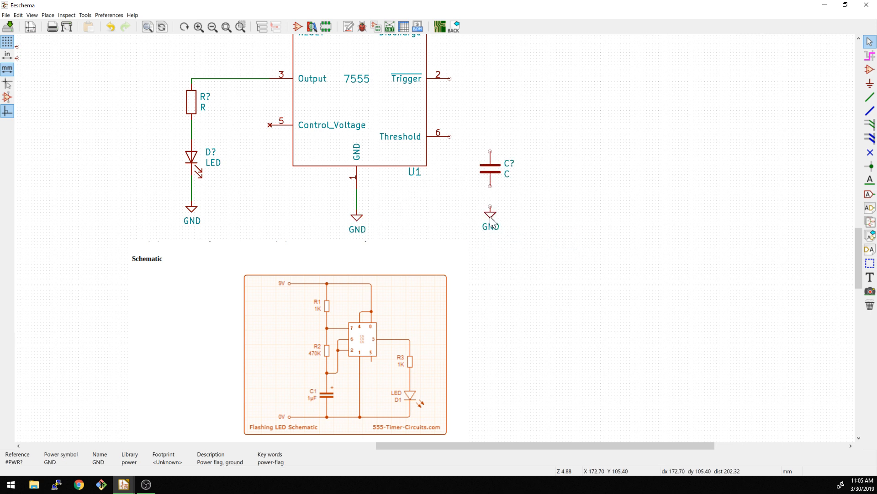
{"action": "left_click", "coordinate": [870, 97]}
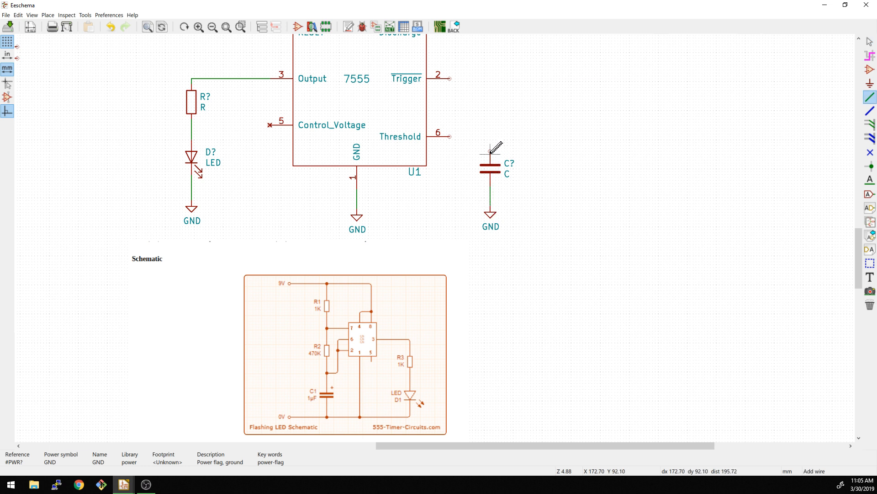
{"action": "mouse_move", "coordinate": [493, 147]}
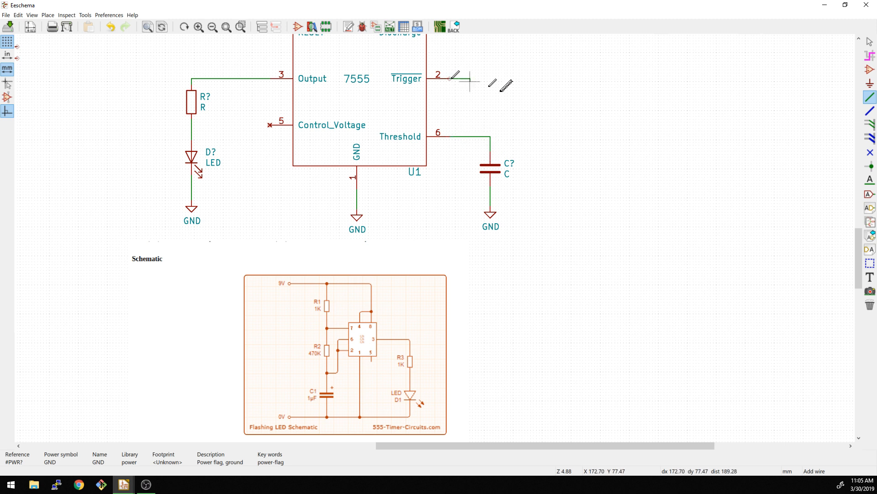
{"action": "left_click_drag", "start_coordinate": [464, 82], "coordinate": [490, 136]}
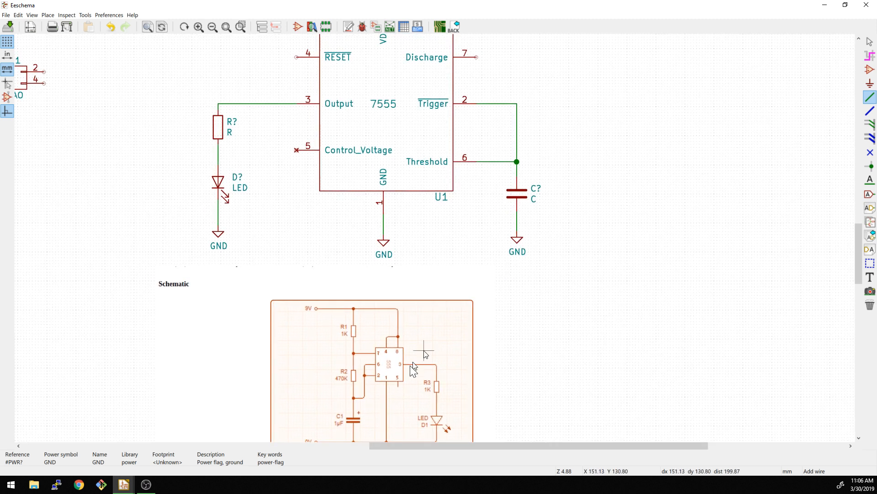
{"action": "mouse_move", "coordinate": [367, 389]}
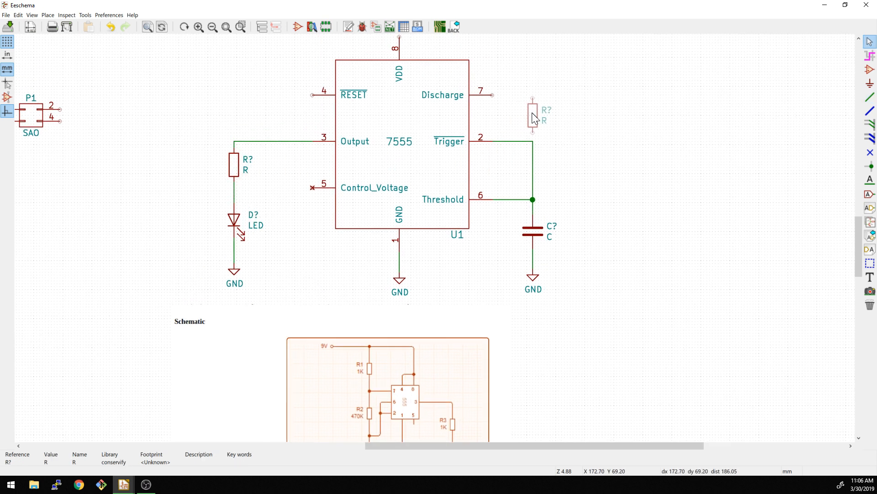
Wire Discharge pin 7 to the resistor junction and join RESET to the VDD line
{"action": "scroll", "scroll_direction": "down", "scroll_amount": 3}
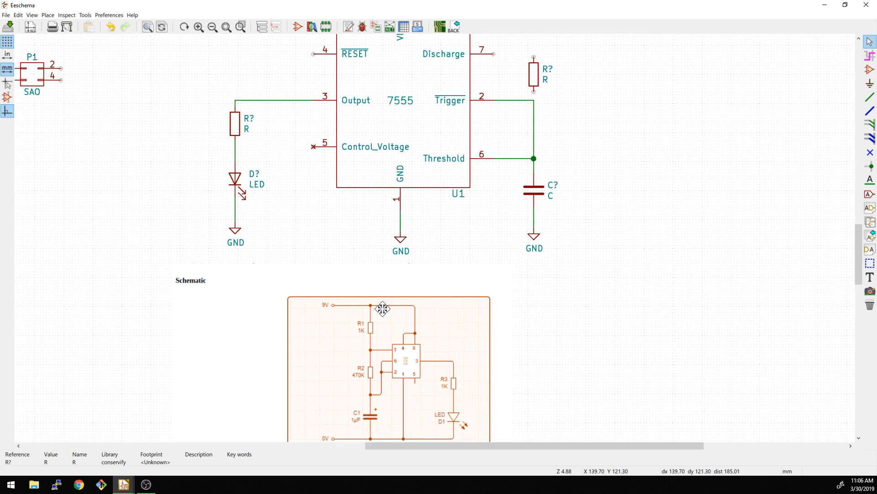
{"action": "mouse_move", "coordinate": [352, 324]}
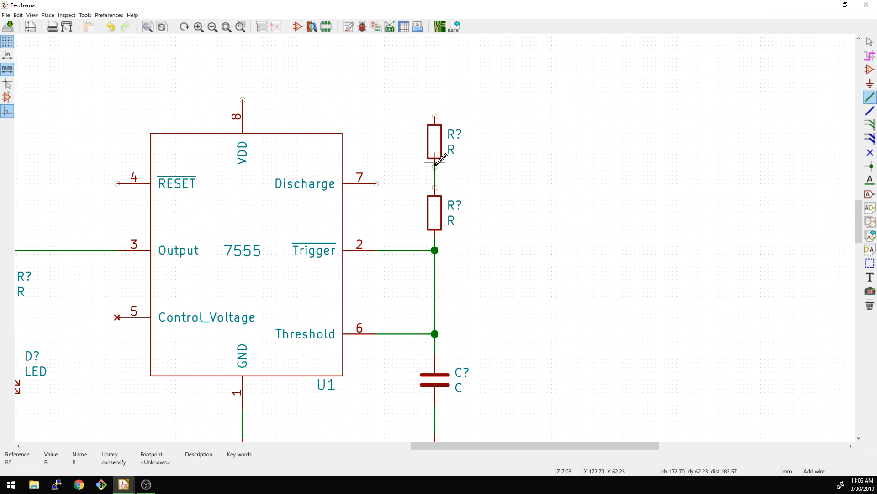
{"action": "mouse_move", "coordinate": [411, 170]}
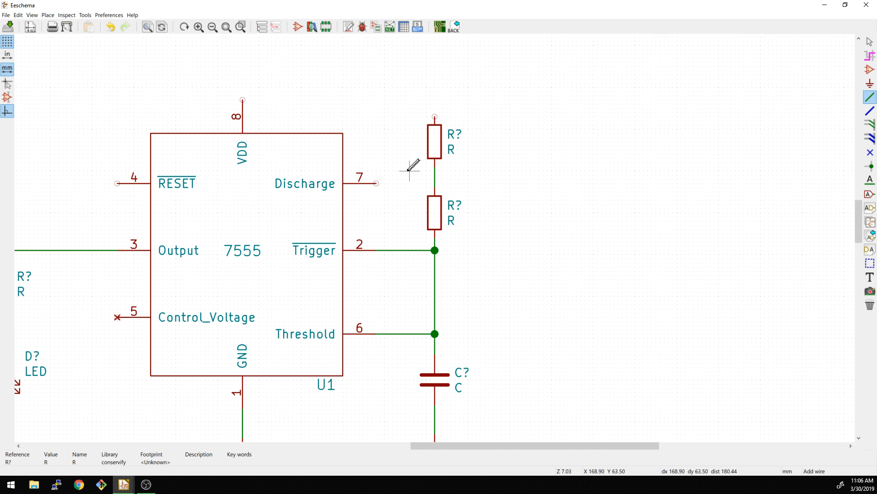
{"action": "mouse_move", "coordinate": [375, 185]}
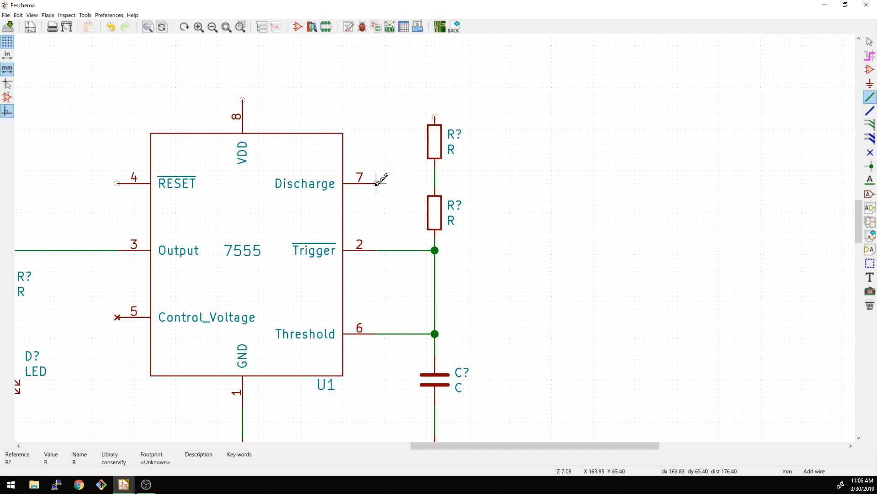
{"action": "left_click_drag", "start_coordinate": [368, 183], "coordinate": [436, 184]}
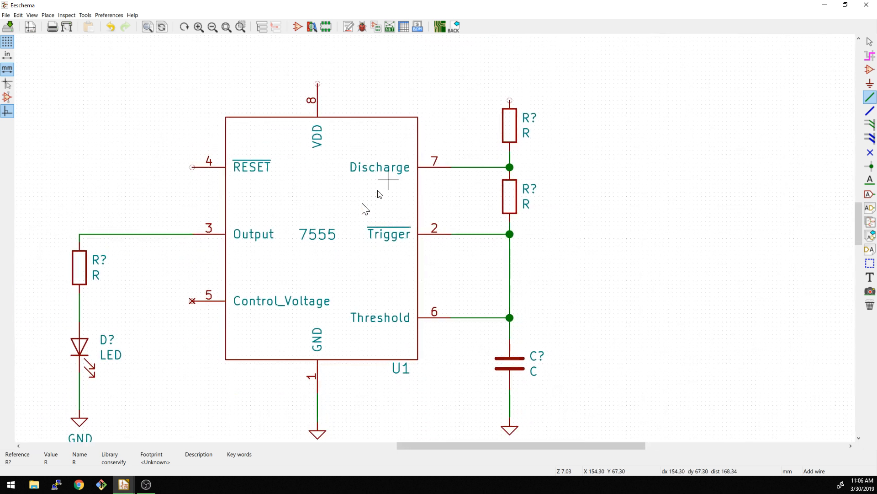
{"action": "scroll", "scroll_direction": "down", "scroll_amount": 3}
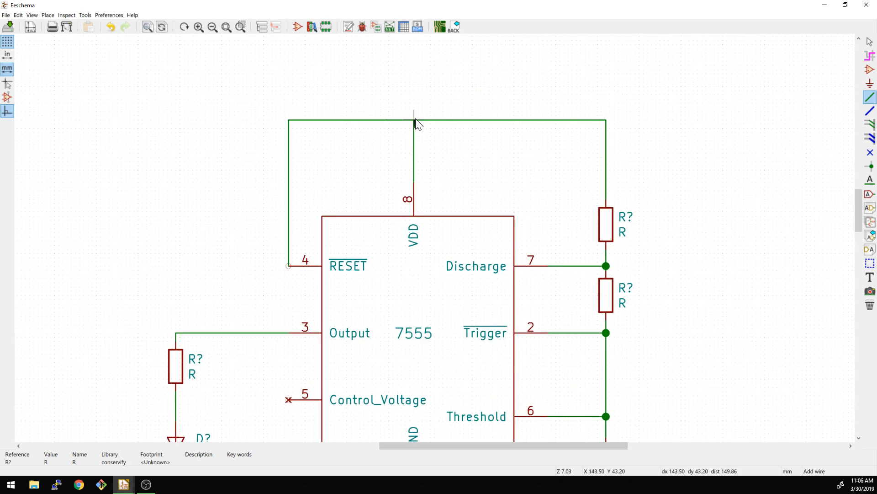
{"action": "left_click", "coordinate": [414, 119]}
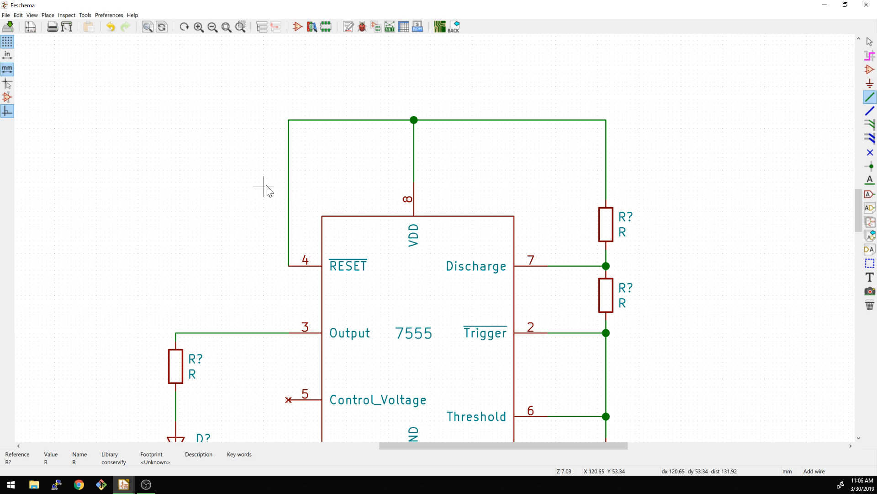
{"action": "mouse_move", "coordinate": [292, 199]}
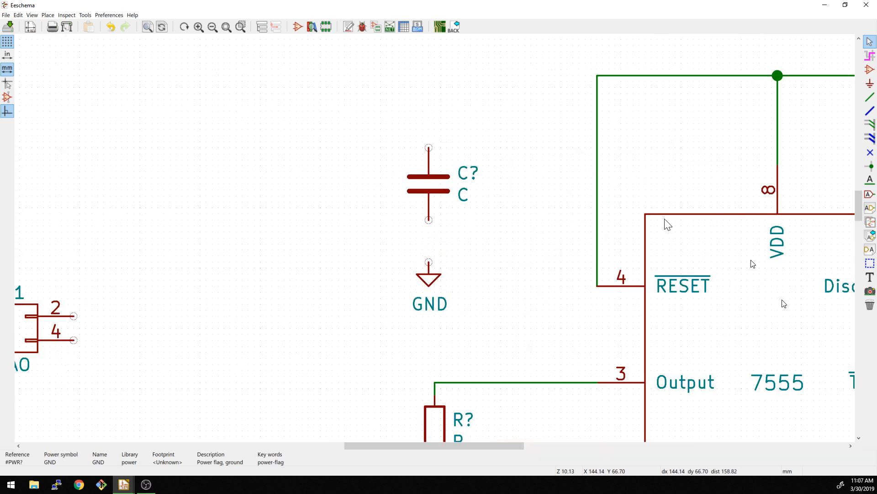
Ground the new capacitor's bottom and wire its top to the VDD/RESET line
{"action": "left_click", "coordinate": [870, 96]}
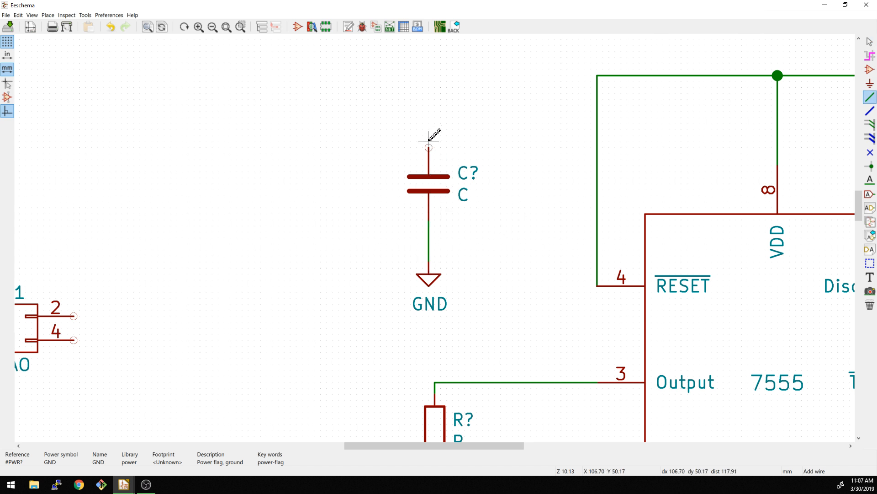
{"action": "left_click", "coordinate": [428, 75]}
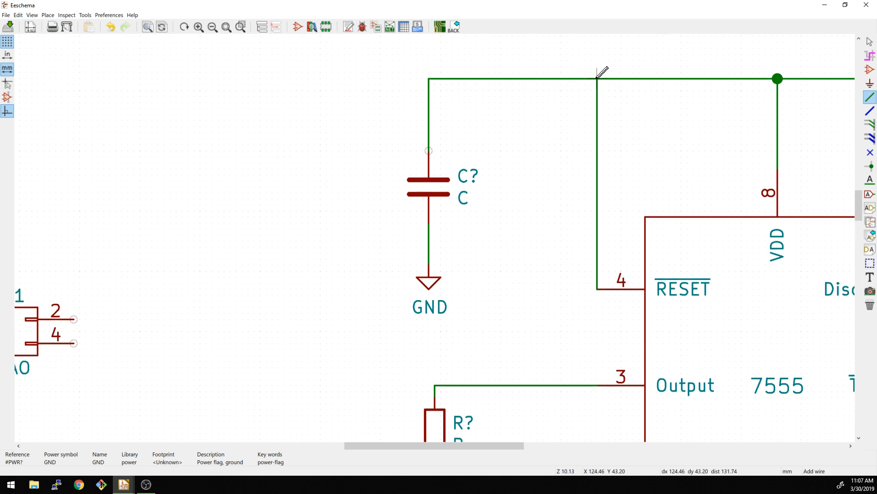
{"action": "scroll", "scroll_direction": "down", "scroll_amount": 3}
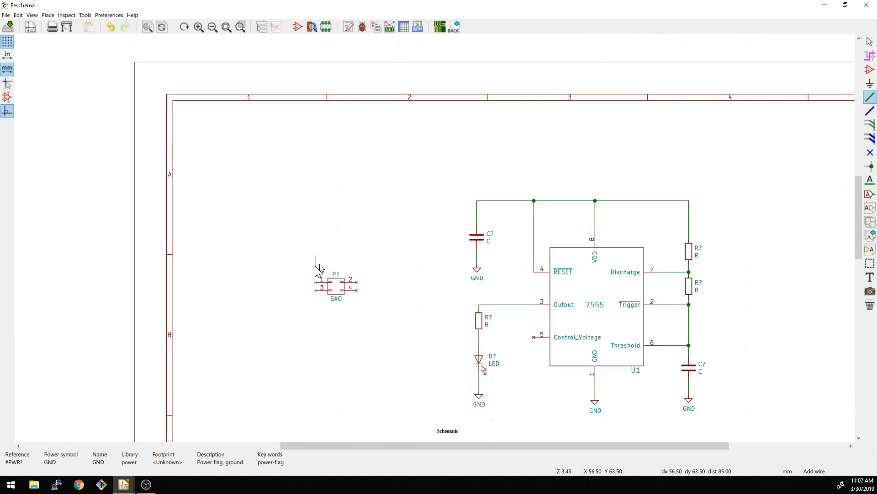
{"action": "scroll", "scroll_direction": "down", "scroll_amount": 3}
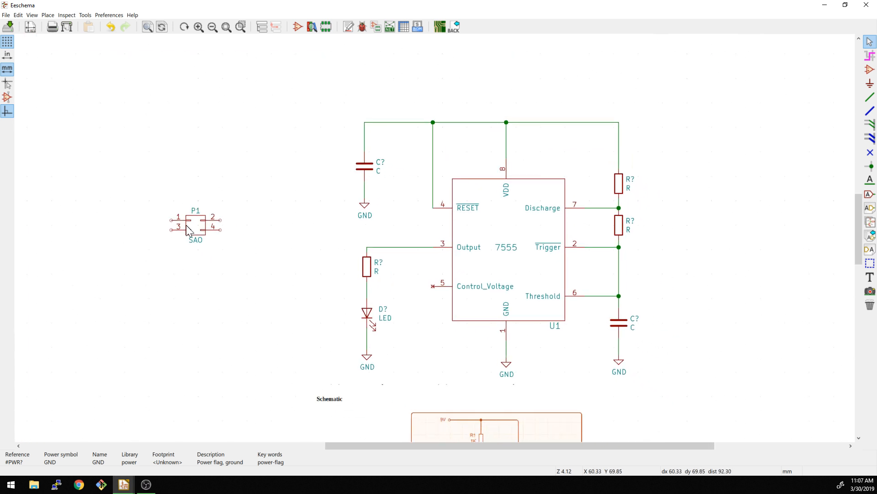
{"action": "mouse_move", "coordinate": [9, 18]}
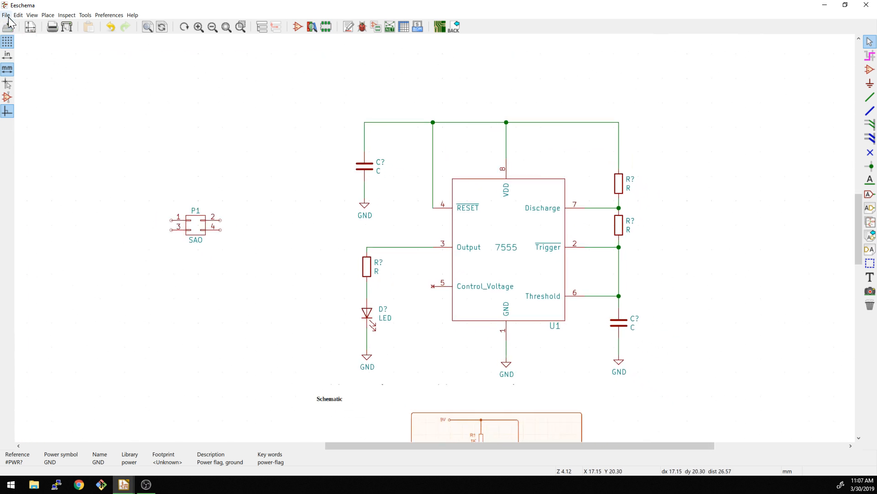
Launch a second Eeschema and open the finished NotACamera schematic from PCBs/CE/Finished PCB Files
{"action": "left_click", "coordinate": [6, 15]}
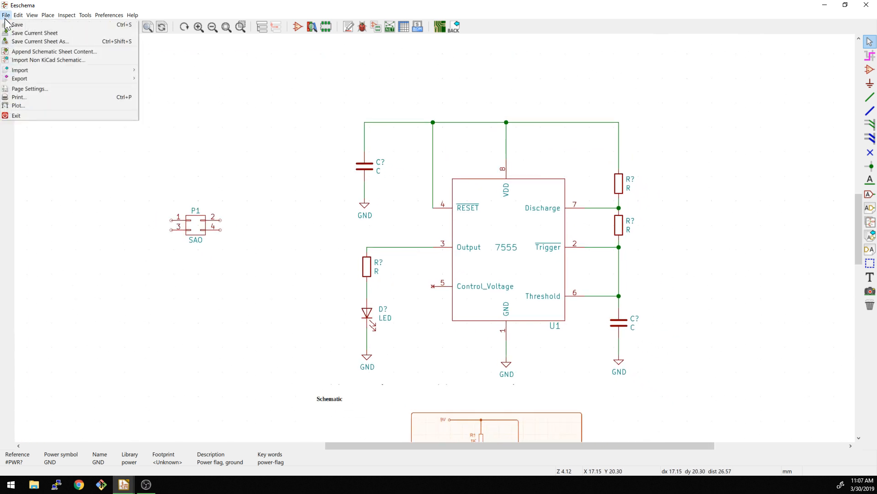
{"action": "mouse_move", "coordinate": [54, 51]}
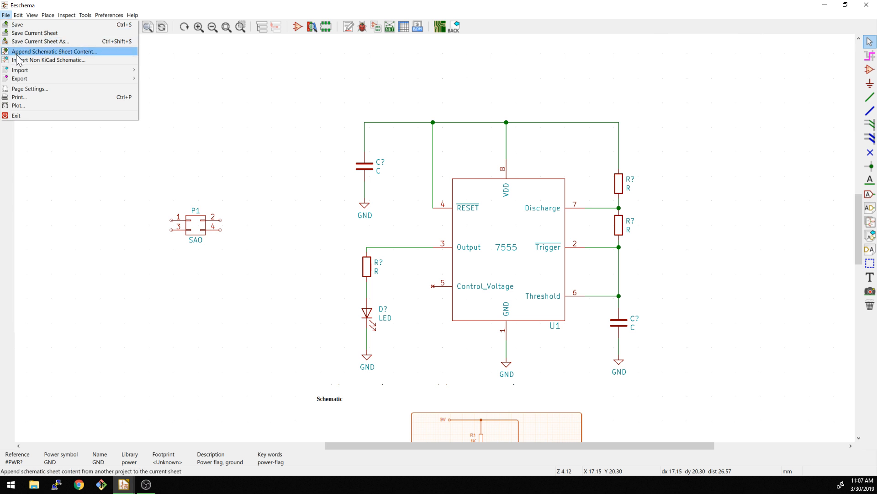
{"action": "left_click", "coordinate": [122, 216]}
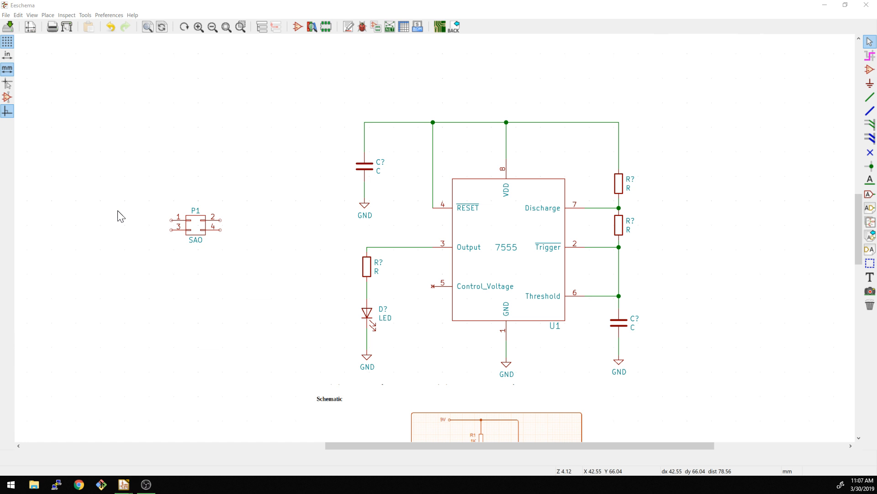
{"action": "mouse_move", "coordinate": [123, 433]}
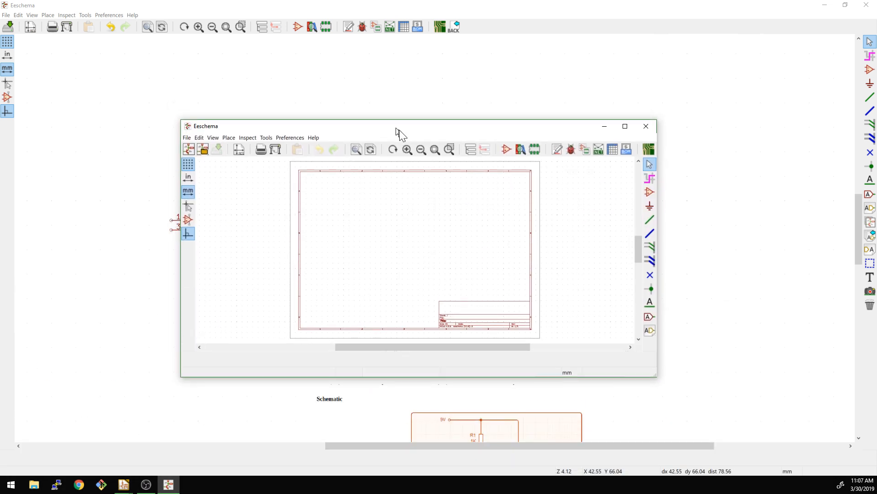
{"action": "left_click", "coordinate": [285, 112]}
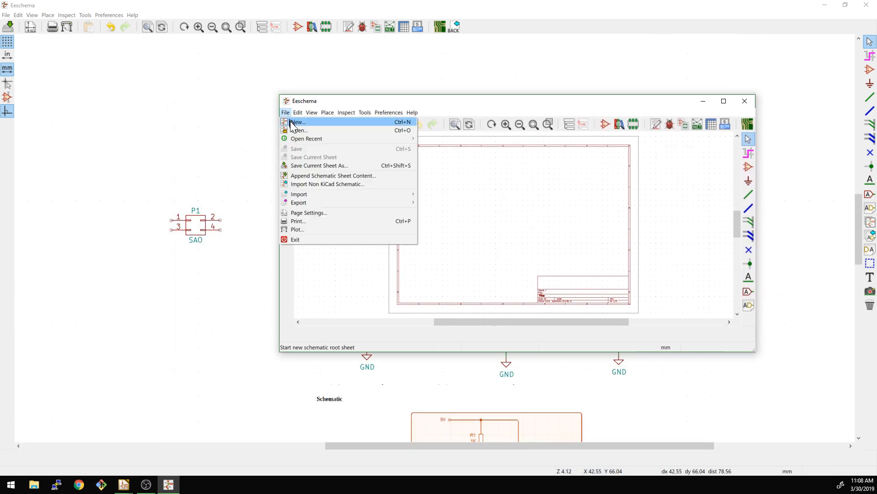
{"action": "left_click", "coordinate": [299, 130]}
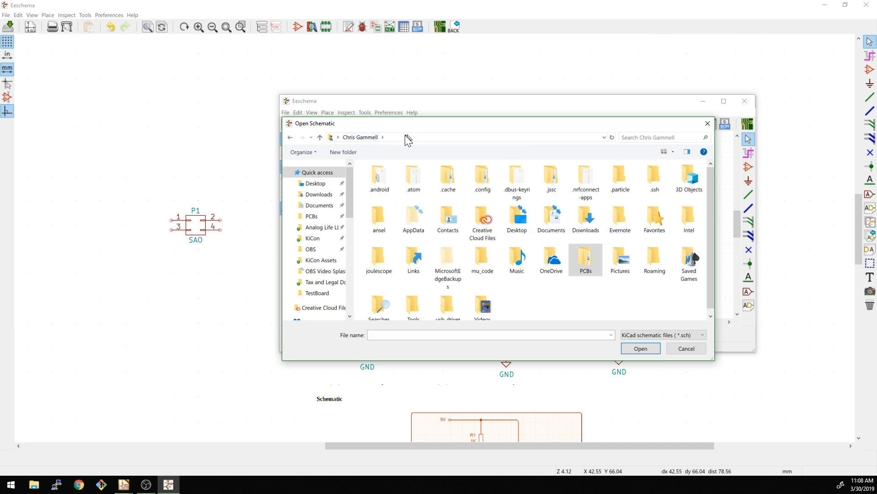
{"action": "double_click", "coordinate": [585, 257]}
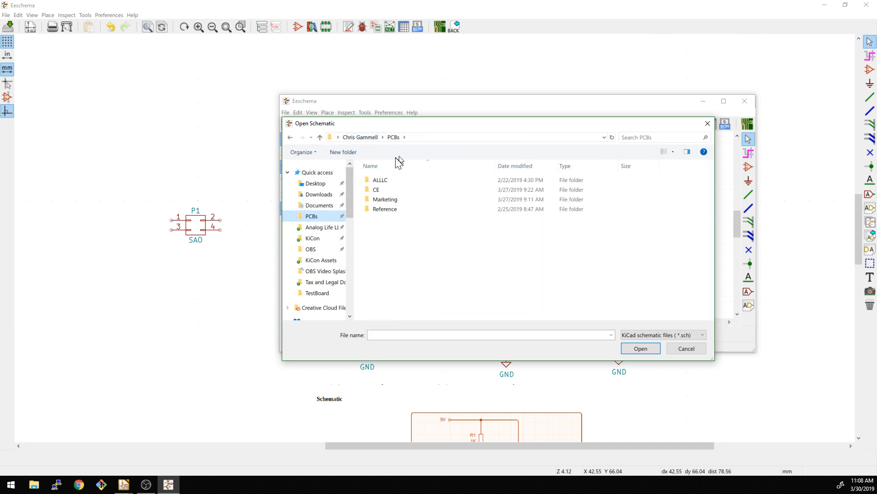
{"action": "double_click", "coordinate": [379, 180]}
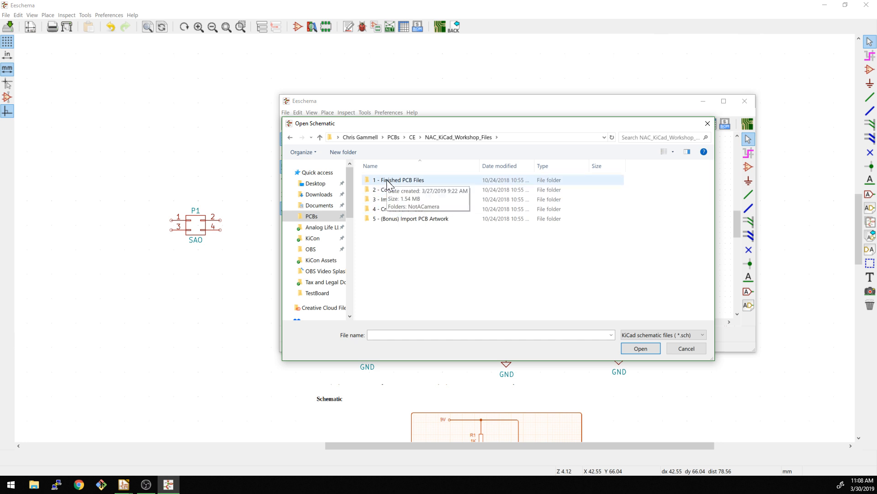
{"action": "double_click", "coordinate": [399, 180]}
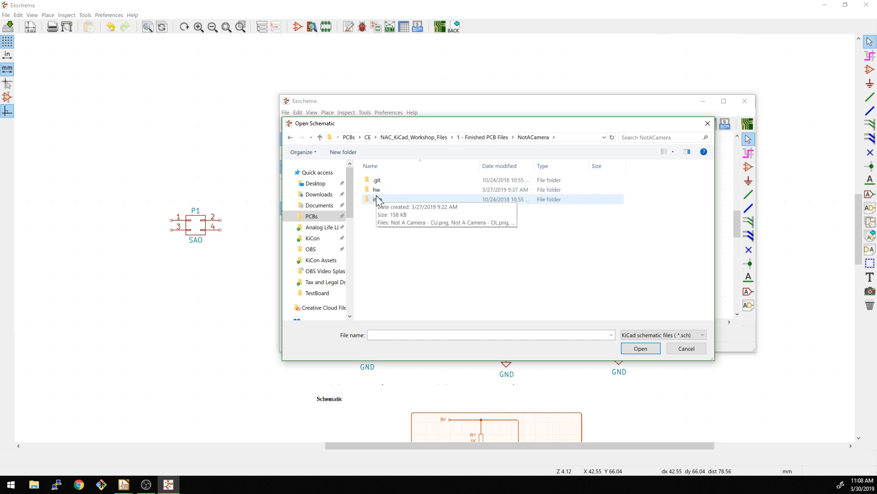
{"action": "double_click", "coordinate": [377, 190]}
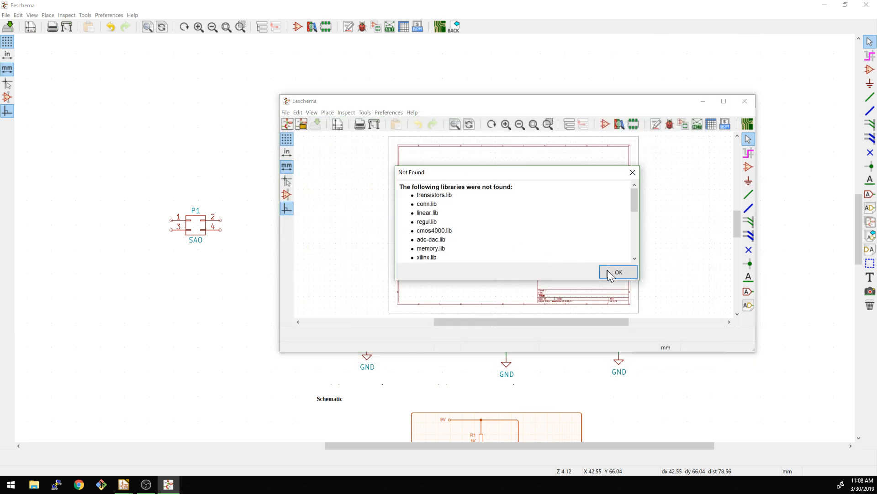
Dismiss the missing-library warning, rescue the outdated connector symbol and close the remap notice
{"action": "left_click", "coordinate": [617, 272]}
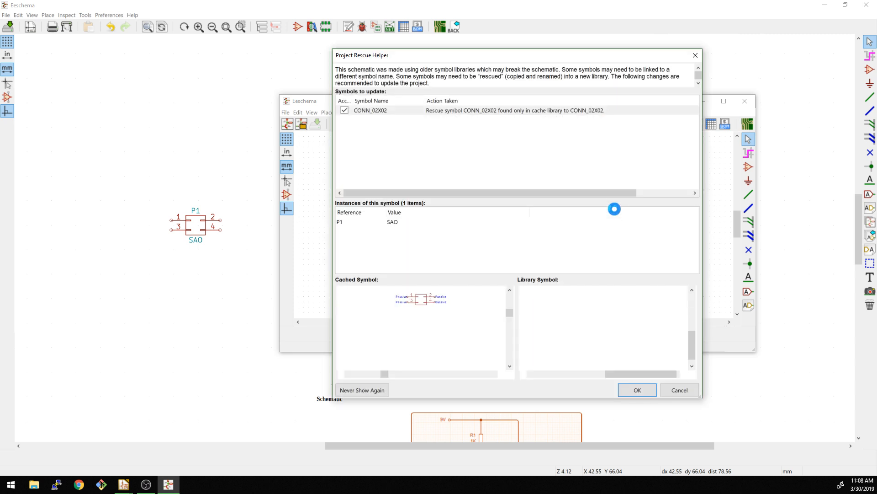
{"action": "left_click", "coordinate": [636, 389]}
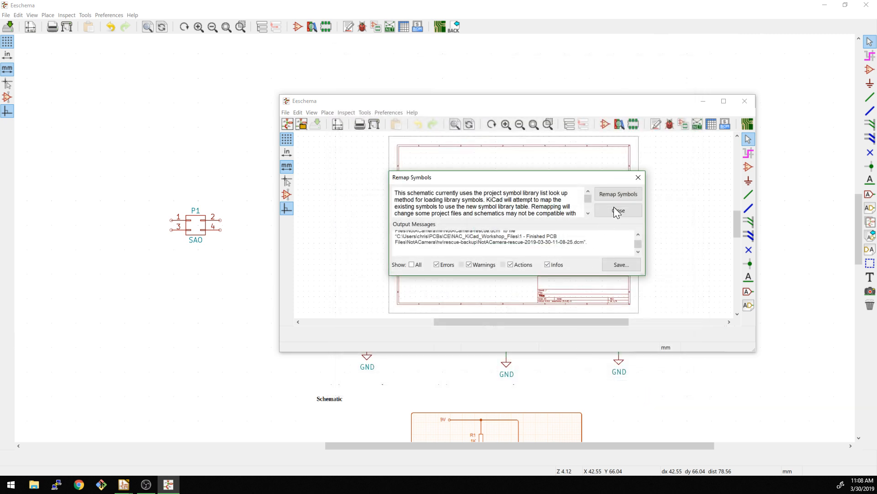
{"action": "left_click", "coordinate": [618, 210]}
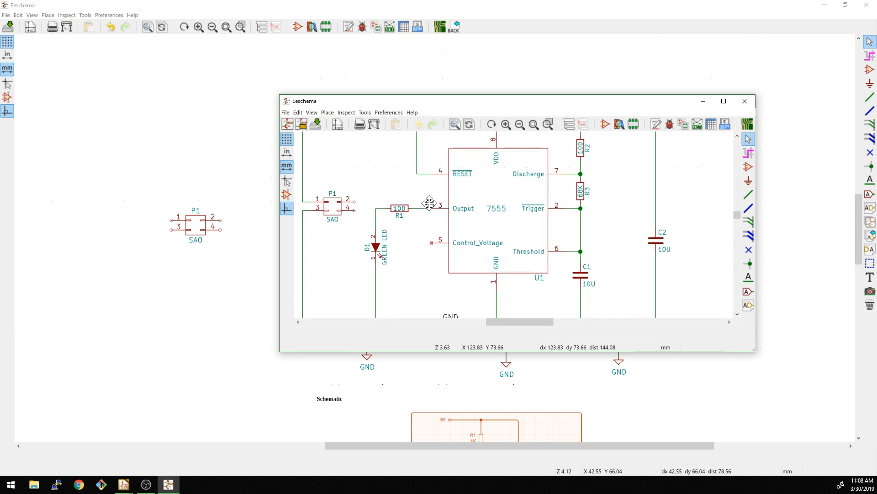
{"action": "mouse_move", "coordinate": [658, 250]}
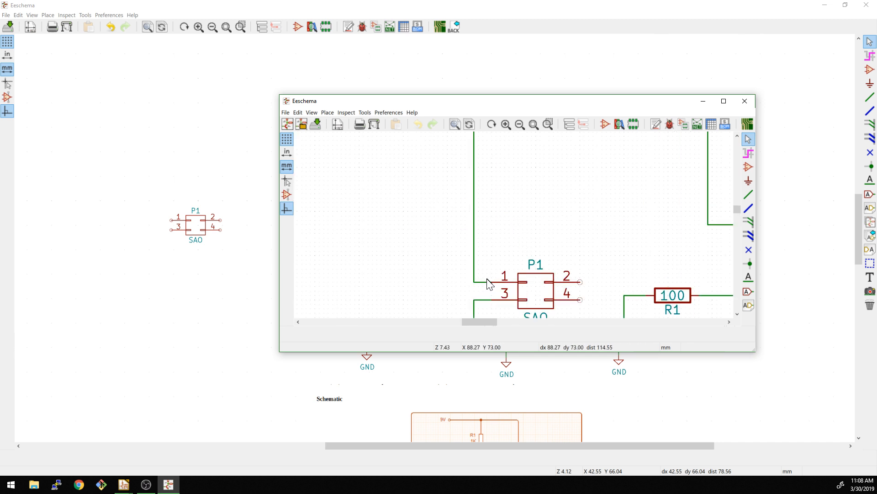
{"action": "scroll", "scroll_direction": "down", "scroll_amount": 3}
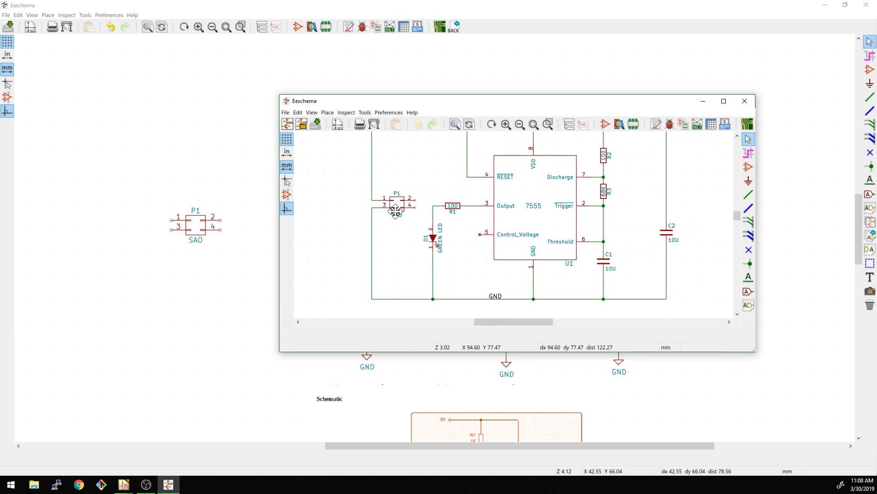
{"action": "left_click", "coordinate": [723, 102]}
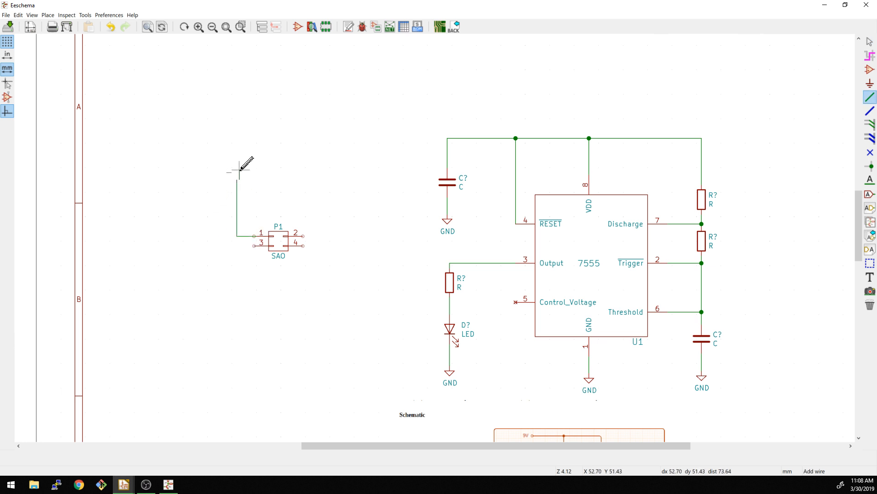
Wire P1 pin 1 to the top VDD rail and pin 3 to a GND symbol
{"action": "left_click", "coordinate": [451, 132]}
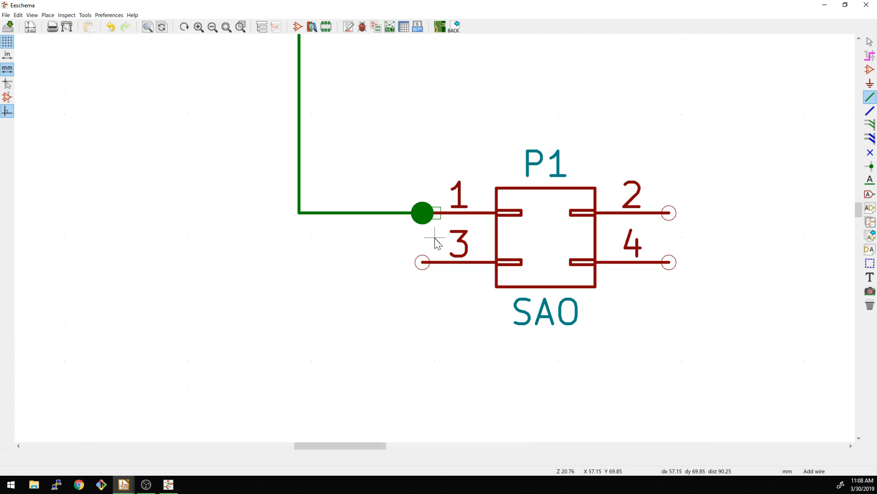
{"action": "left_click", "coordinate": [436, 212]}
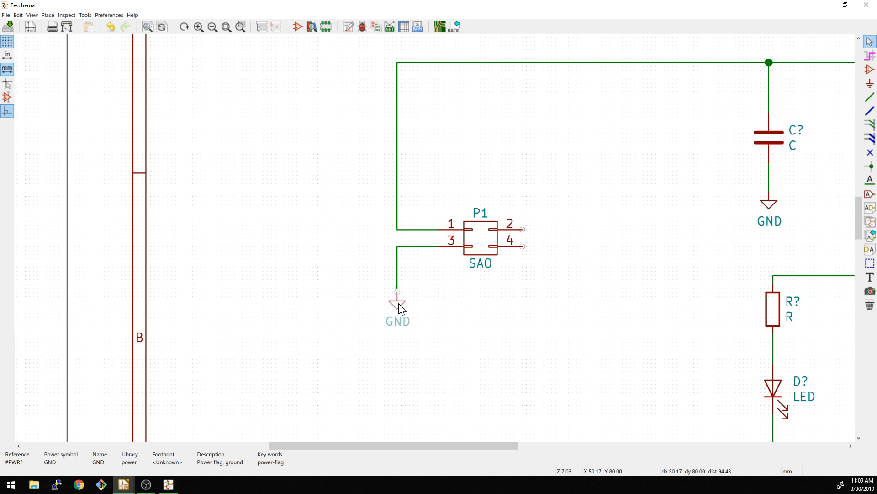
{"action": "scroll", "scroll_direction": "down", "scroll_amount": 3}
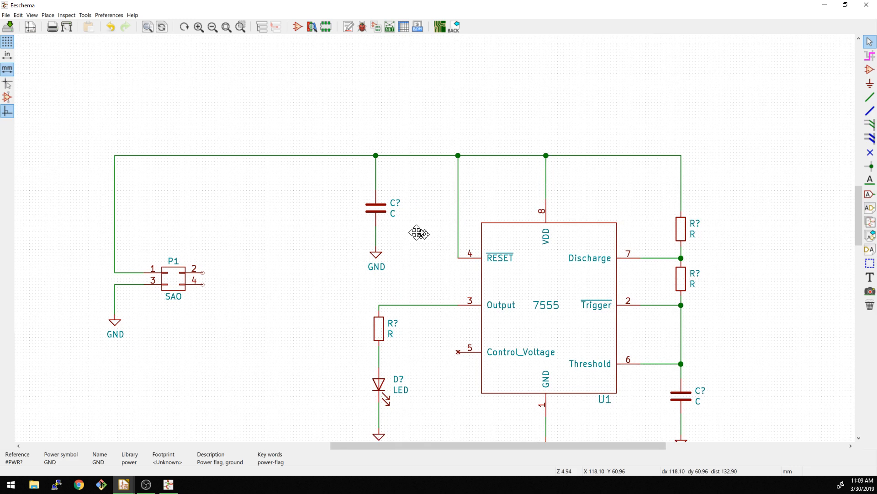
Set the value field of the top and lower capacitors to 10U
{"action": "double_click", "coordinate": [376, 207]}
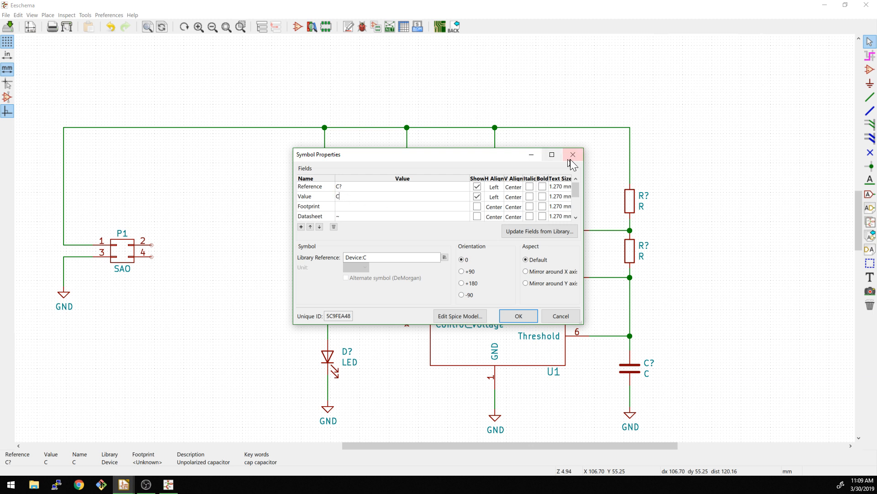
{"action": "left_click", "coordinate": [573, 155]}
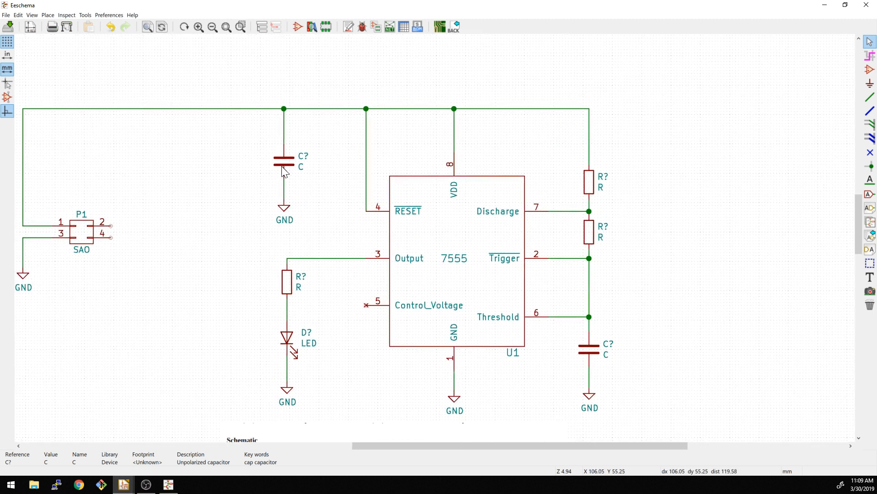
{"action": "double_click", "coordinate": [301, 167]}
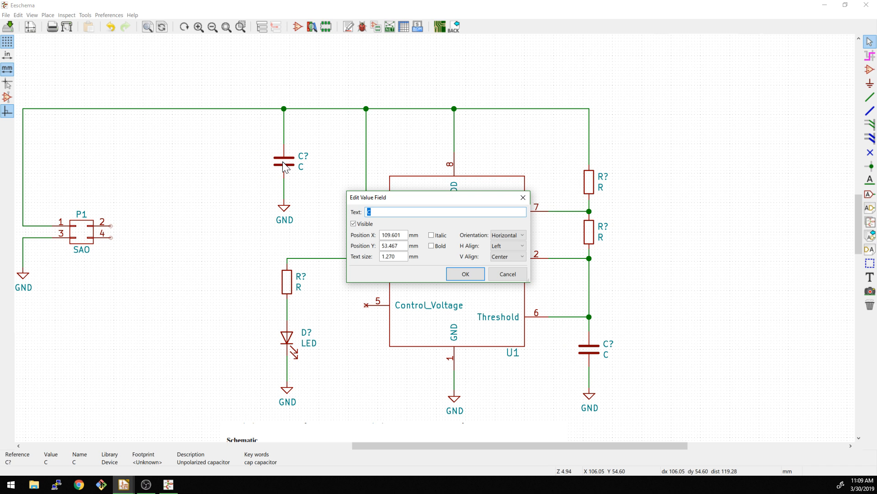
{"action": "left_click", "coordinate": [465, 274]}
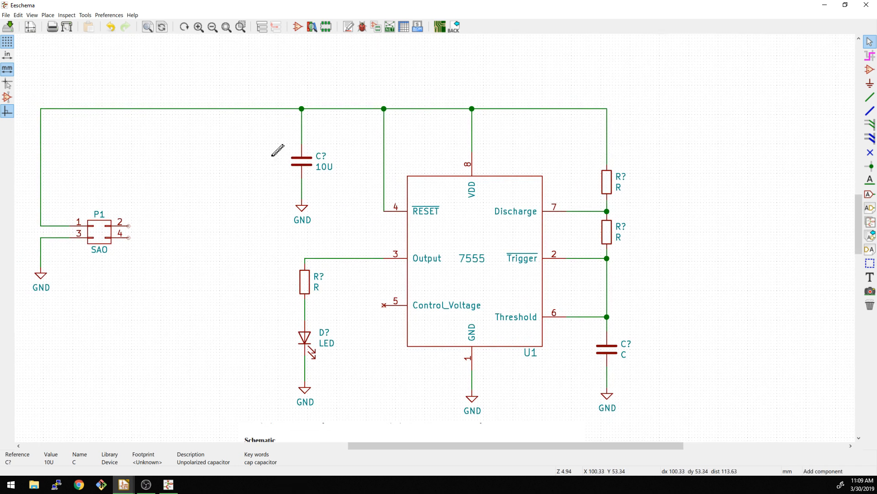
{"action": "mouse_move", "coordinate": [217, 177]}
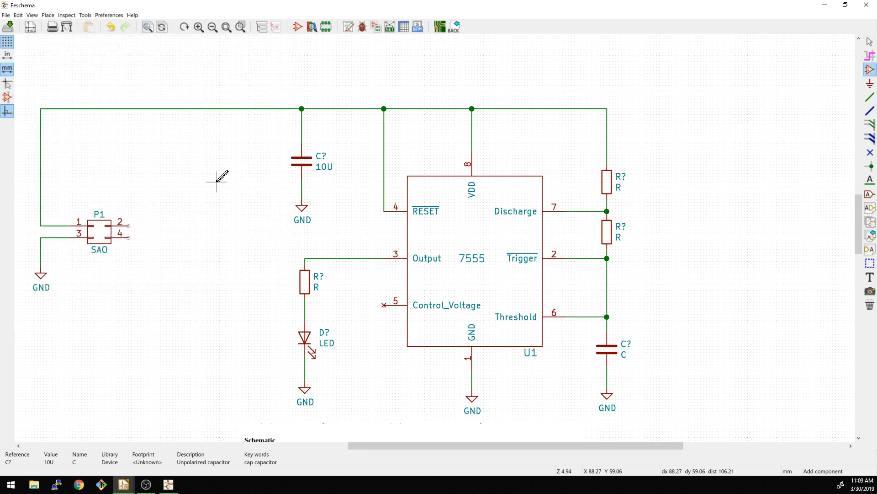
{"action": "mouse_move", "coordinate": [229, 180]}
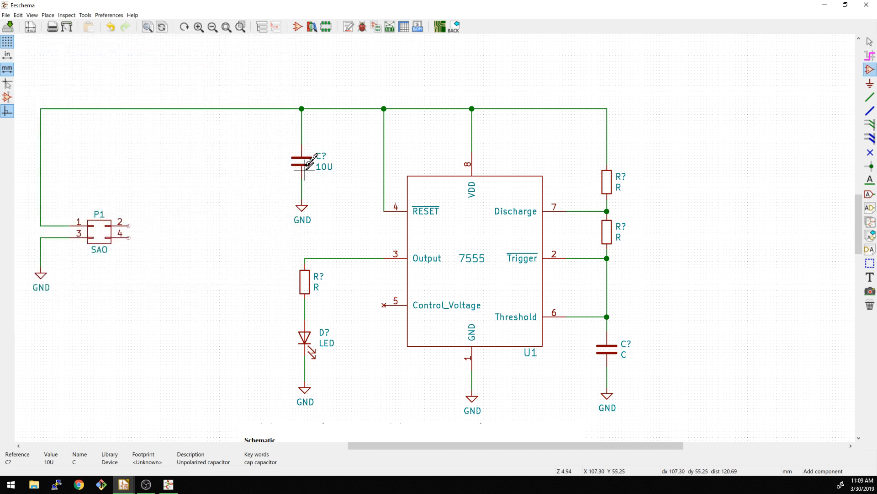
{"action": "mouse_move", "coordinate": [302, 161]}
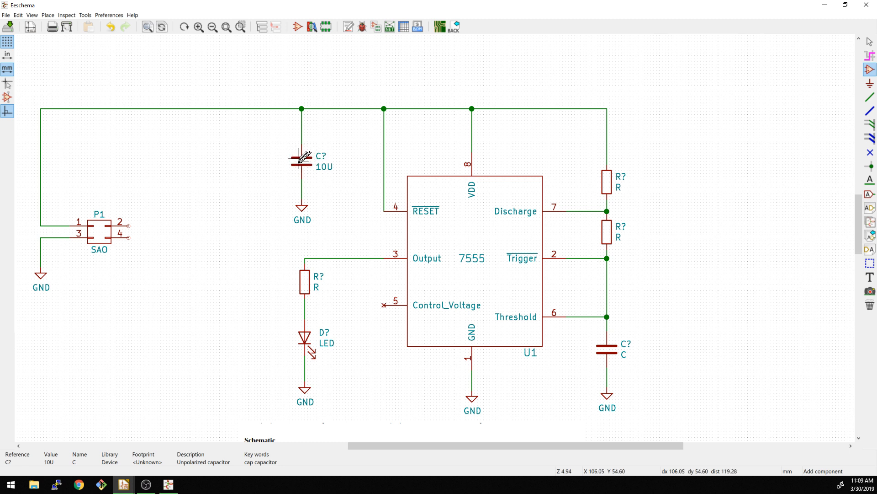
{"action": "mouse_move", "coordinate": [307, 157]}
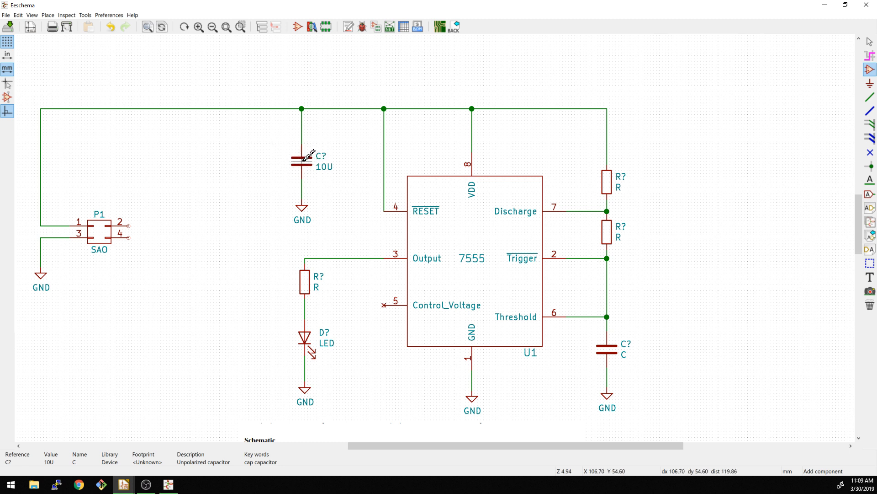
{"action": "double_click", "coordinate": [302, 159]}
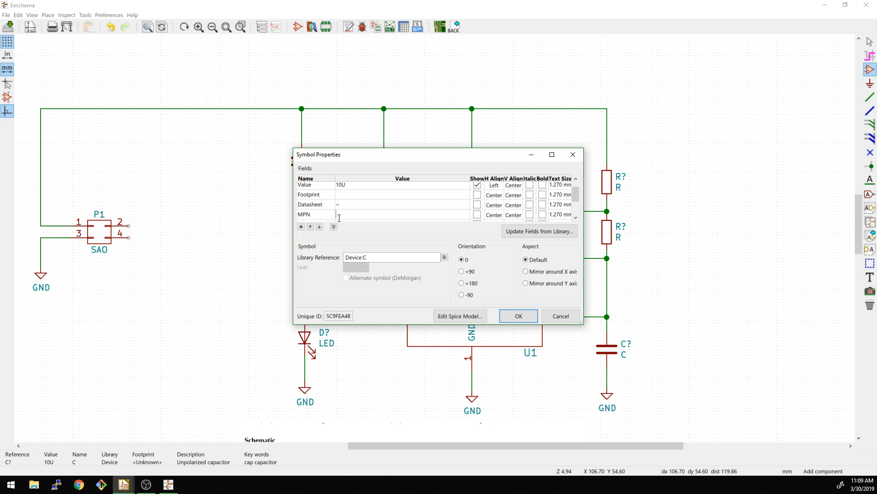
{"action": "mouse_move", "coordinate": [346, 189]}
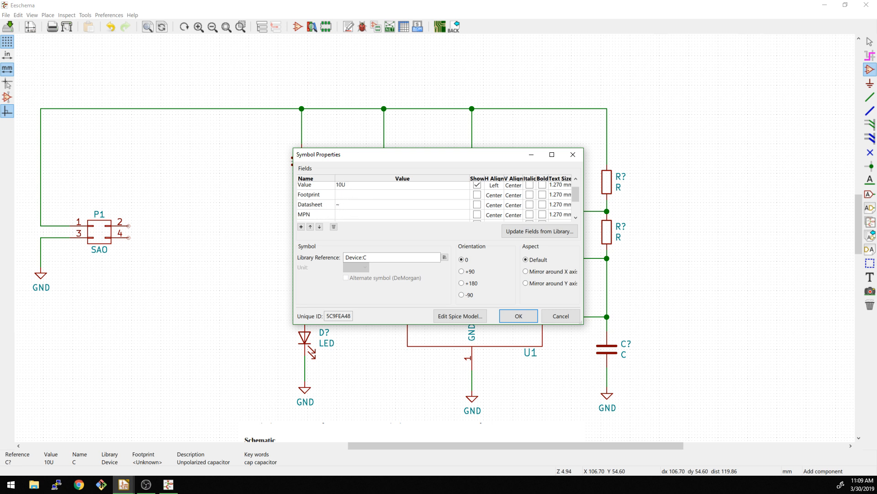
{"action": "left_click", "coordinate": [517, 316]}
{"action": "type", "text": "10U"}
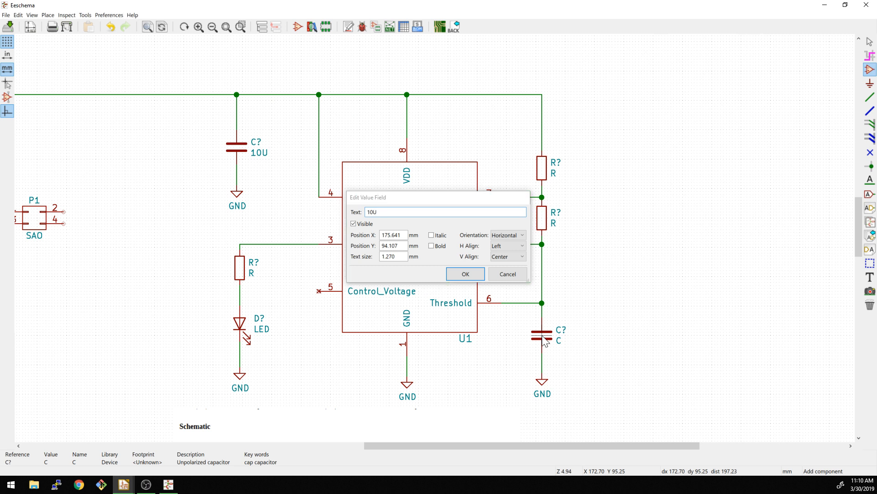
{"action": "left_click", "coordinate": [465, 273]}
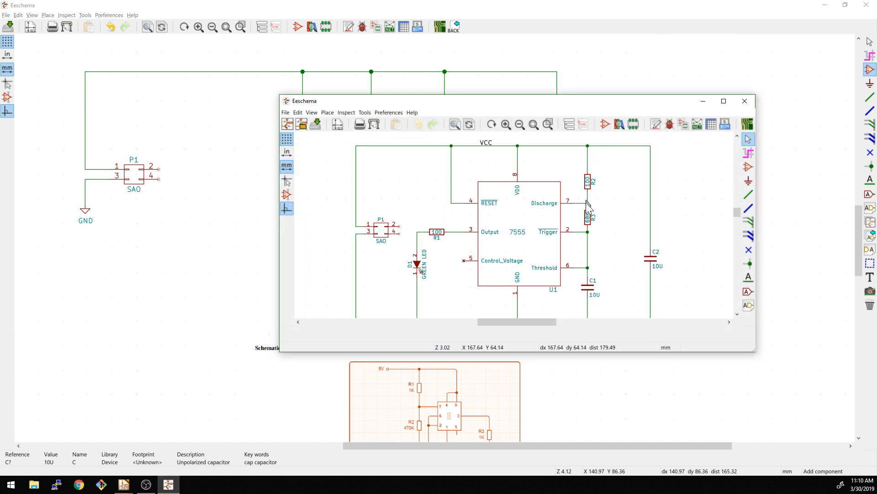
Set the LED and upper timing resistors to 100 and the lower timing resistor to 68K
{"action": "left_click", "coordinate": [724, 101]}
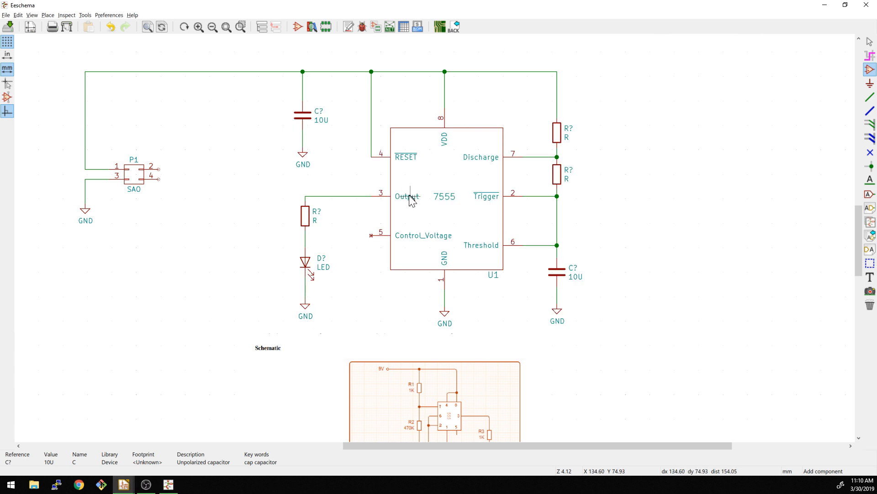
{"action": "double_click", "coordinate": [316, 217]}
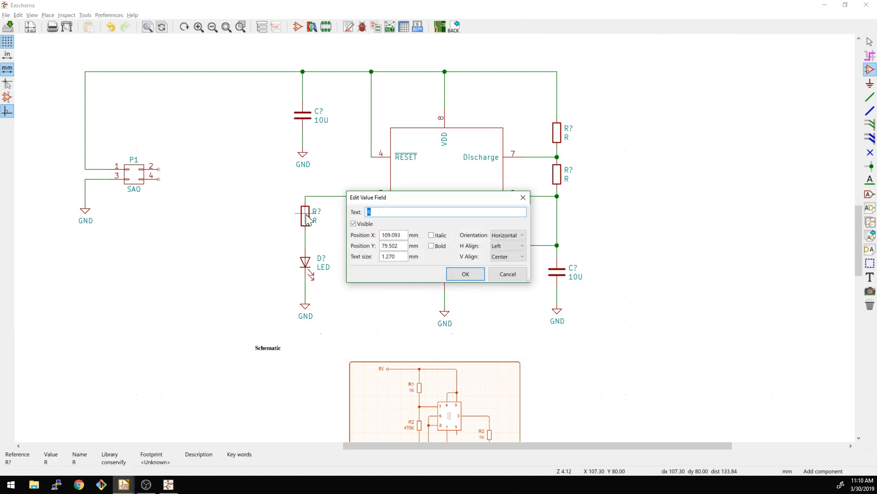
{"action": "left_click", "coordinate": [464, 273]}
{"action": "type", "text": "1"}
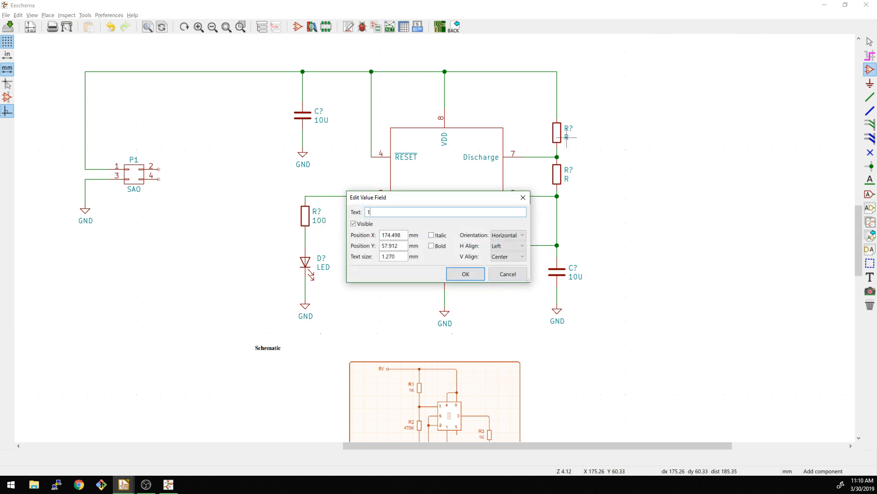
{"action": "left_click", "coordinate": [465, 273]}
{"action": "type", "text": "6"}
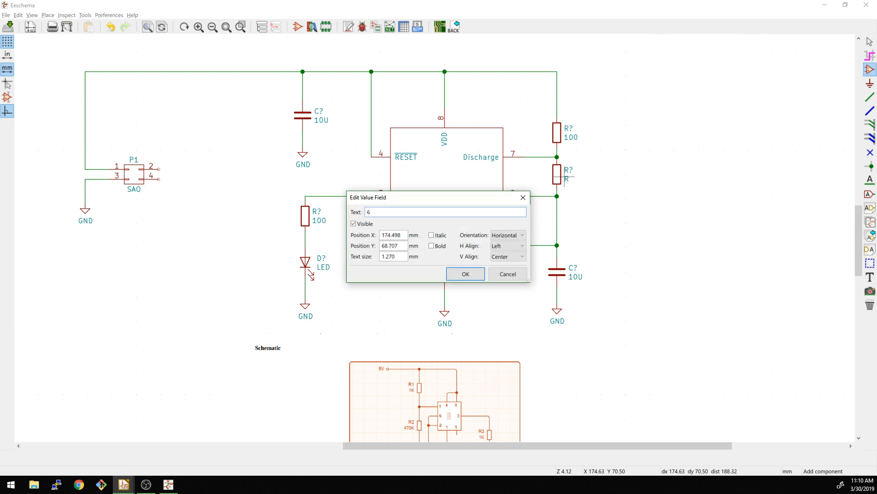
{"action": "left_click", "coordinate": [464, 274]}
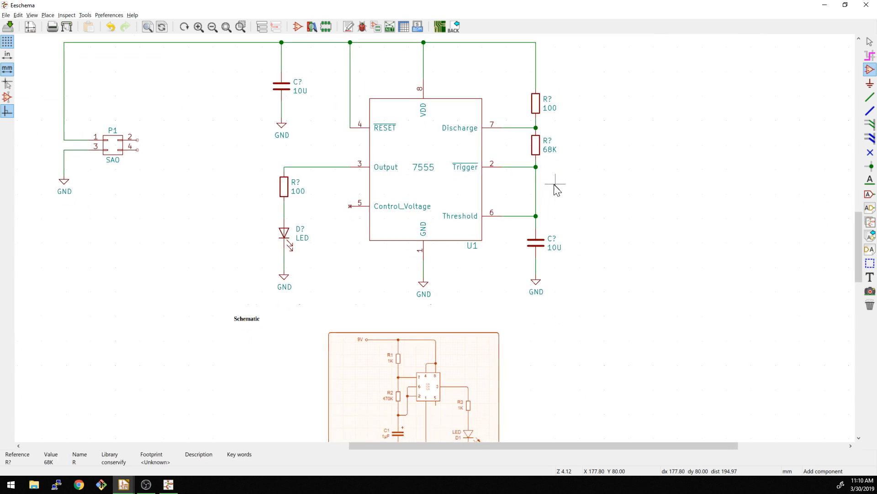
{"action": "scroll", "scroll_direction": "down", "scroll_amount": 3}
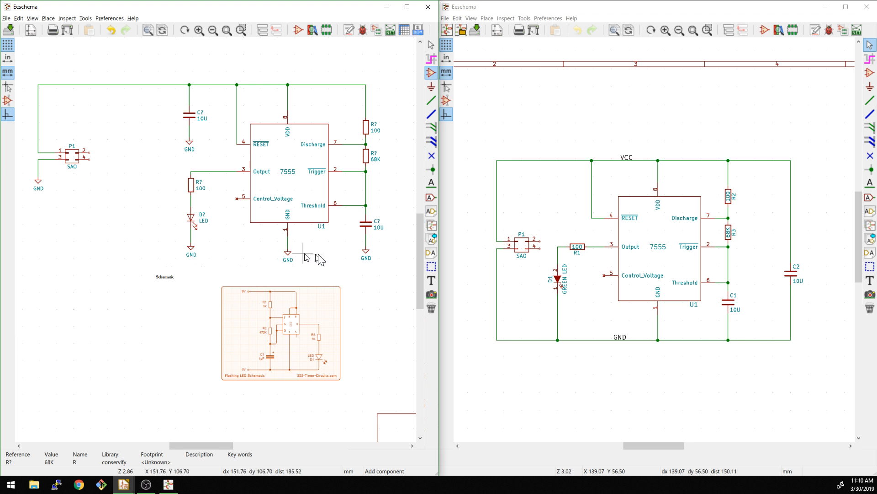
{"action": "mouse_move", "coordinate": [398, 256]}
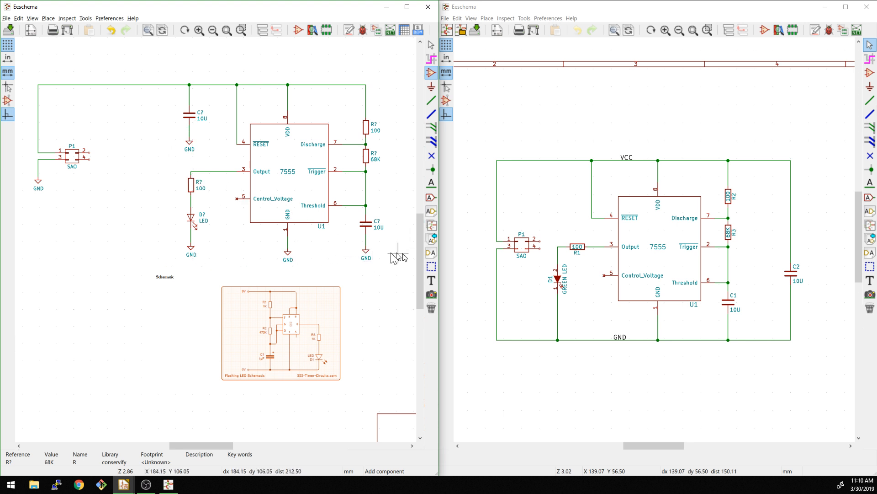
{"action": "mouse_move", "coordinate": [267, 162]}
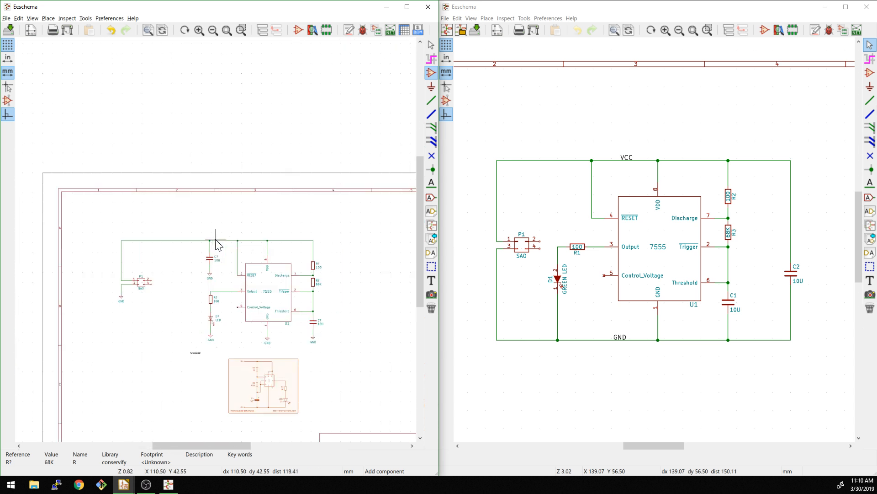
Place a VCC net label on the 7555 circuit's top supply rail
{"action": "left_click", "coordinate": [431, 182]}
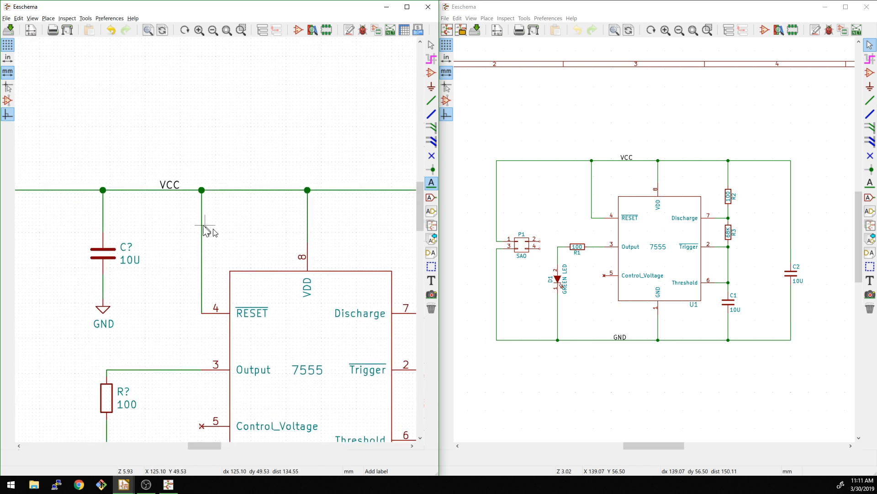
{"action": "mouse_move", "coordinate": [249, 203]}
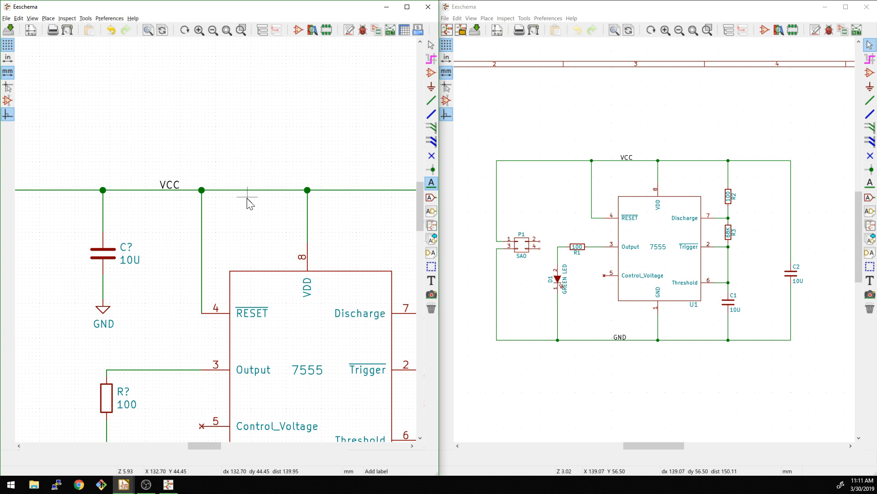
{"action": "mouse_move", "coordinate": [244, 198]}
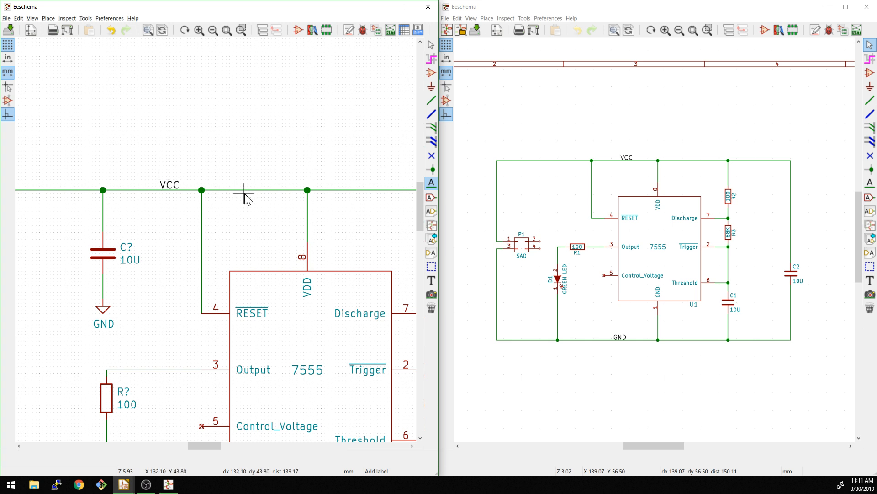
{"action": "scroll", "scroll_direction": "down", "scroll_amount": 3}
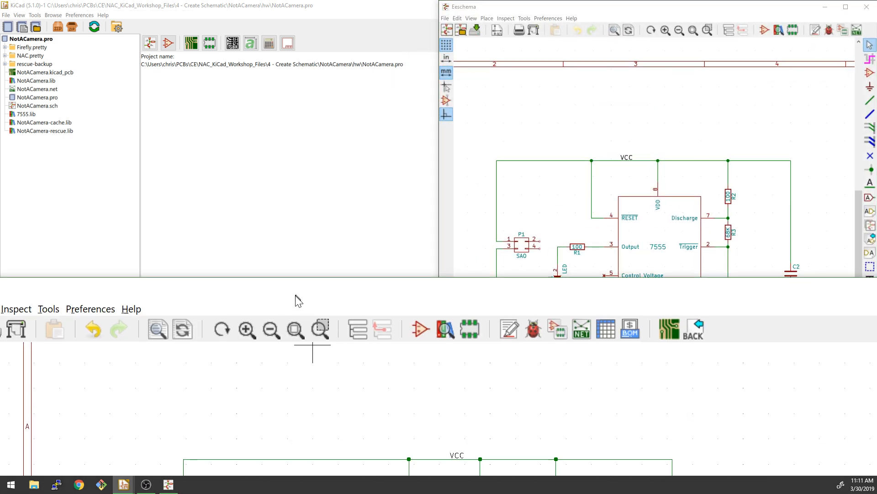
Run the electrical rules check and dismiss its results
{"action": "left_click", "coordinate": [846, 6]}
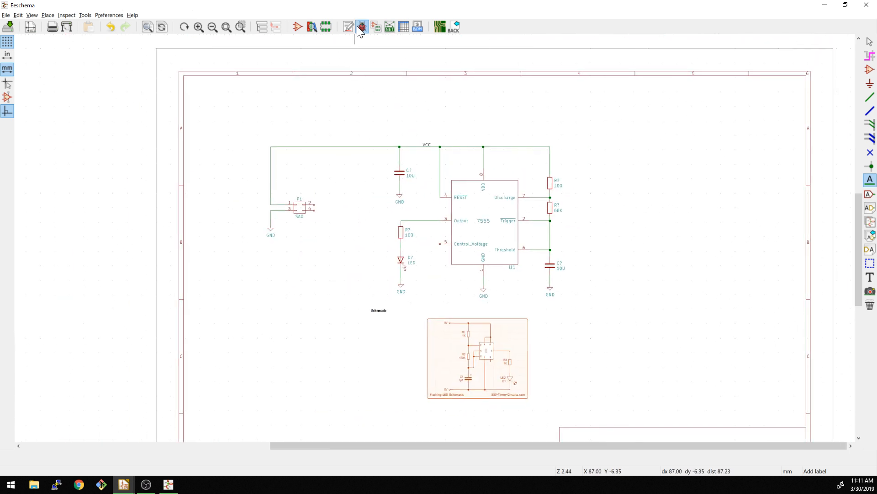
{"action": "left_click", "coordinate": [362, 27]}
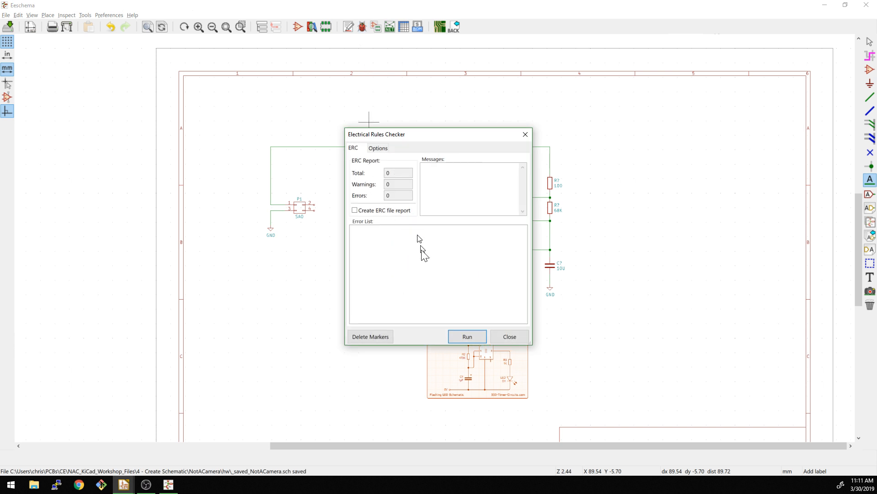
{"action": "left_click", "coordinate": [466, 336]}
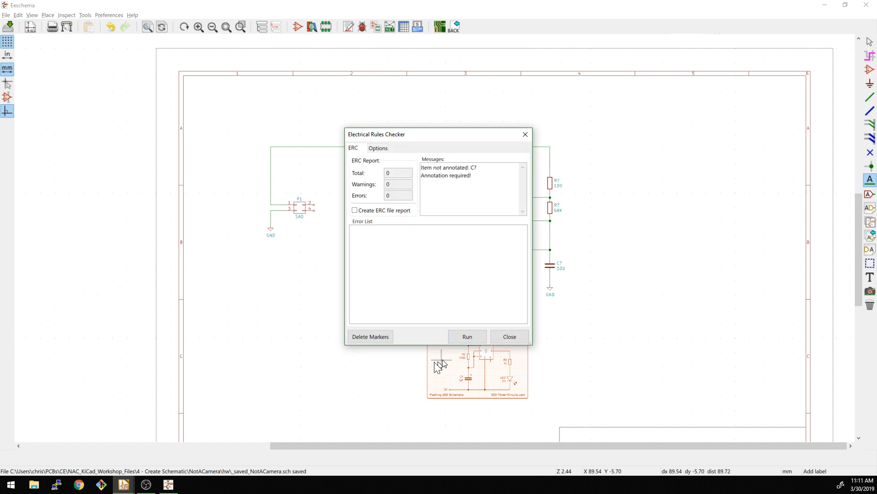
{"action": "left_click", "coordinate": [509, 336]}
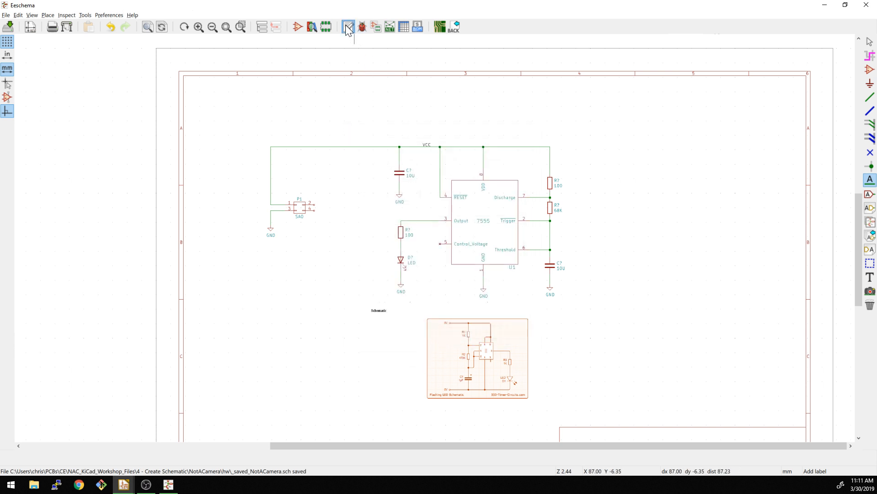
Annotate all unannotated components, giving references R1–R3, C1, C2, D1 and U1
{"action": "left_click", "coordinate": [347, 27]}
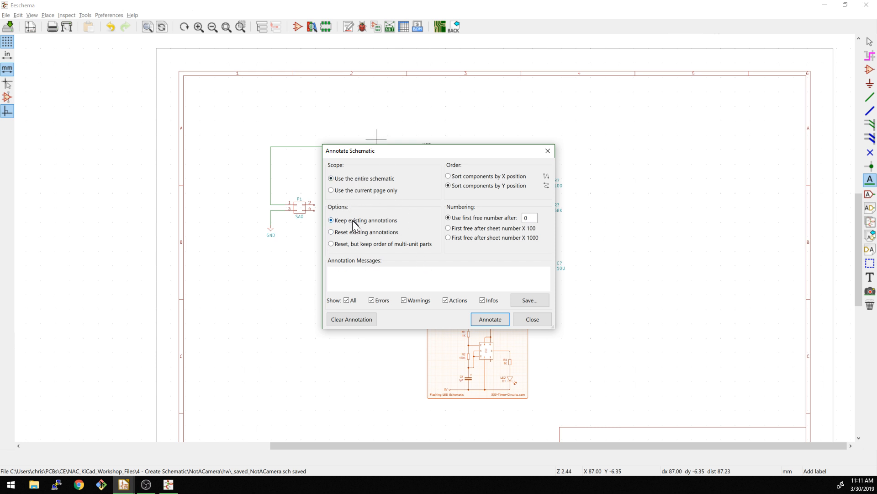
{"action": "mouse_move", "coordinate": [494, 177]}
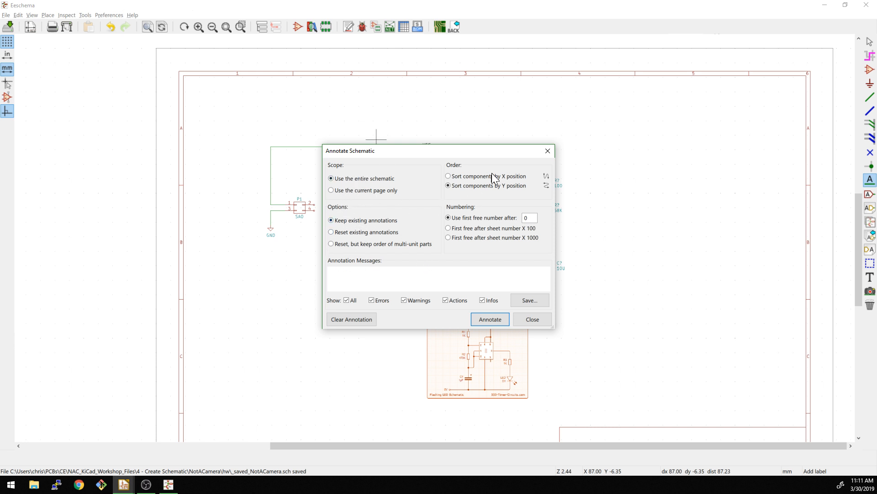
{"action": "left_click", "coordinate": [489, 319]}
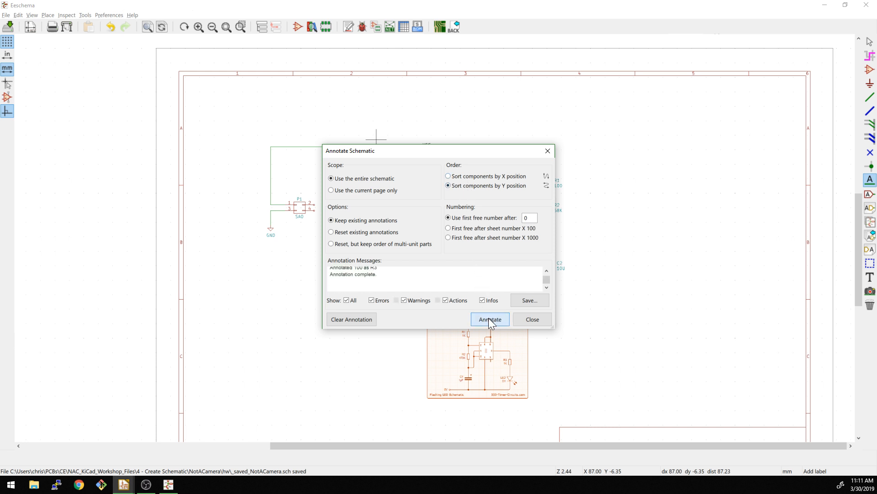
{"action": "left_click", "coordinate": [531, 319]}
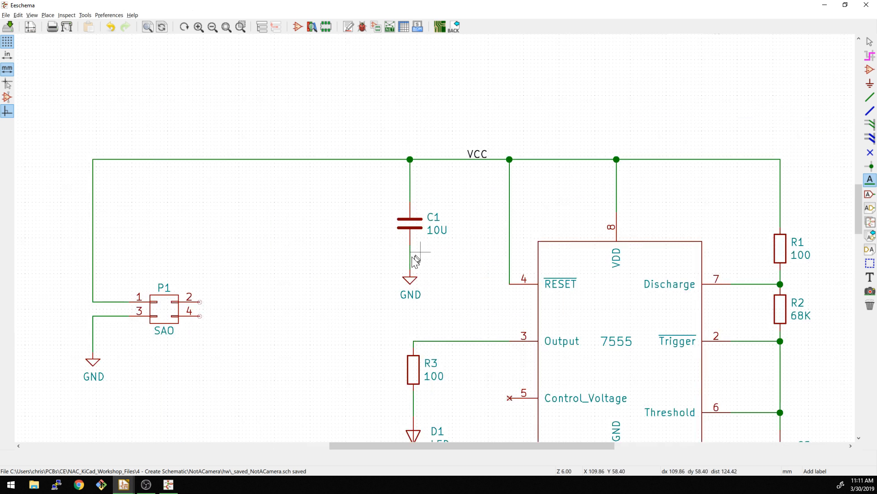
{"action": "scroll", "scroll_direction": "up", "scroll_amount": 3}
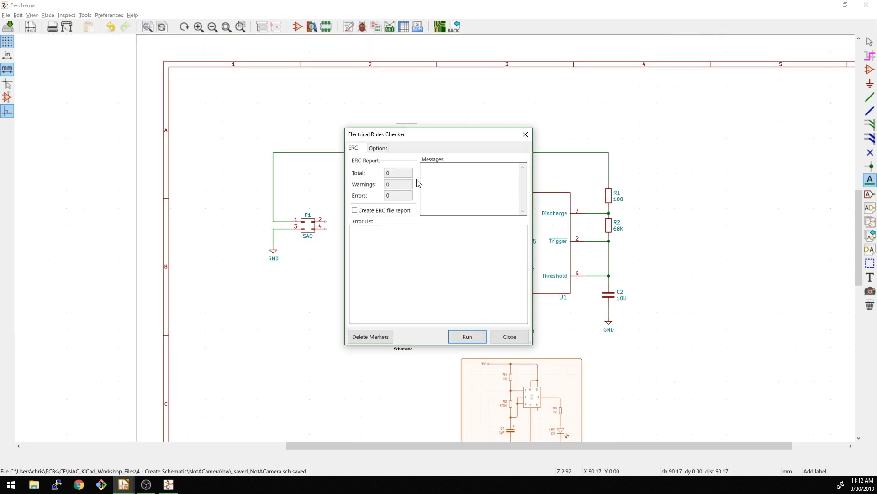
Run ERC, then place No Connect flags on P1 pins 2 and 4
{"action": "left_click", "coordinate": [466, 336]}
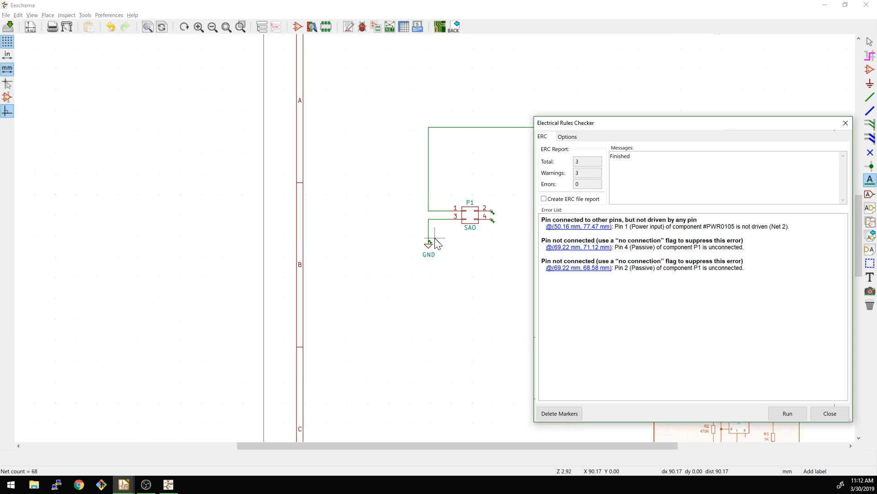
{"action": "mouse_move", "coordinate": [462, 224]}
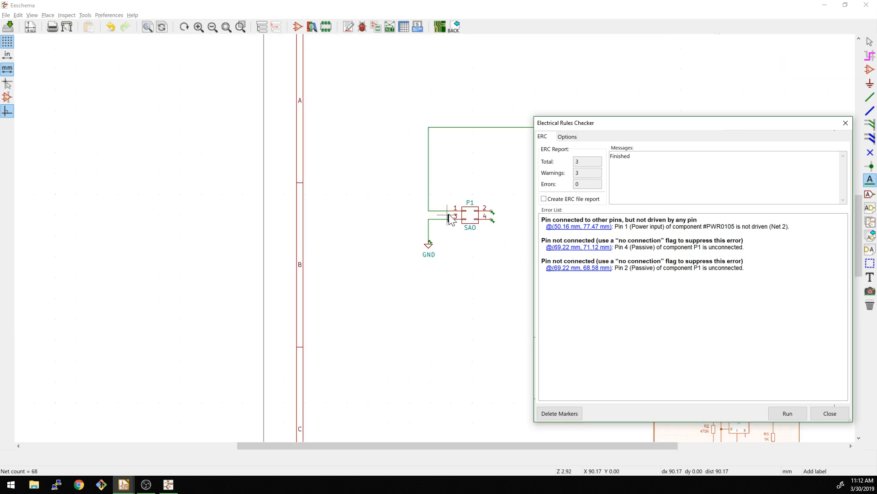
{"action": "mouse_move", "coordinate": [520, 279]}
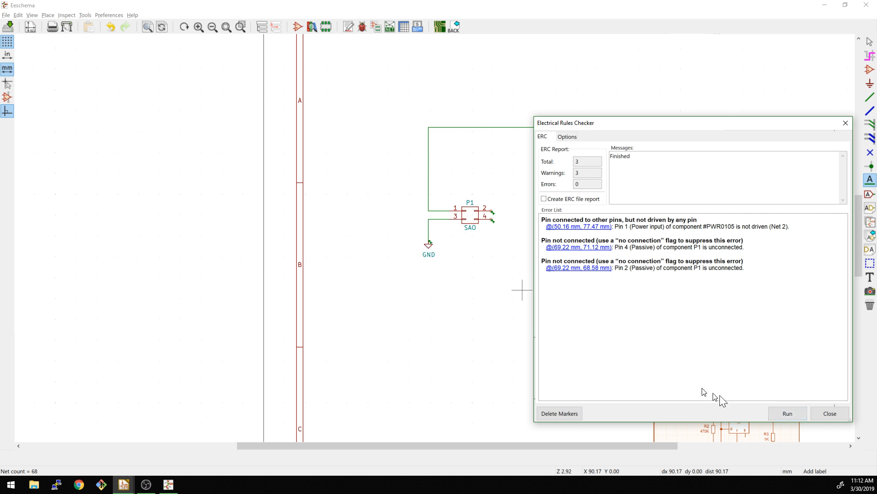
{"action": "left_click", "coordinate": [830, 413]}
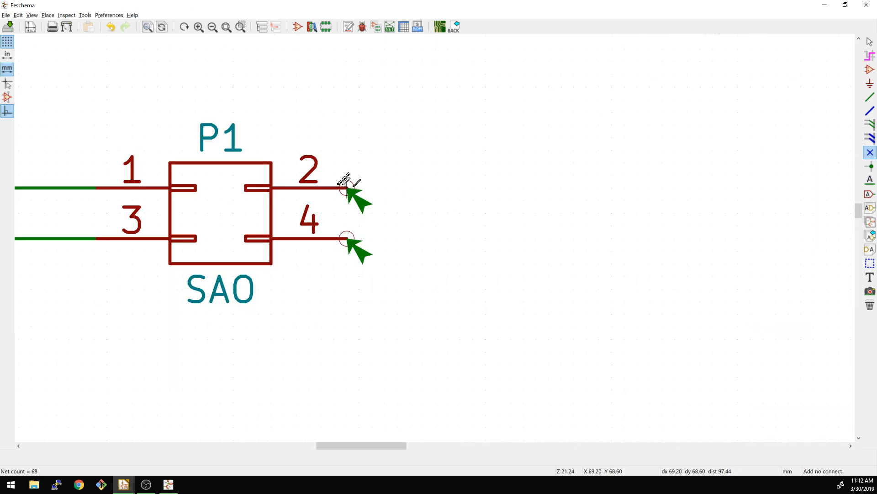
{"action": "left_click", "coordinate": [345, 236]}
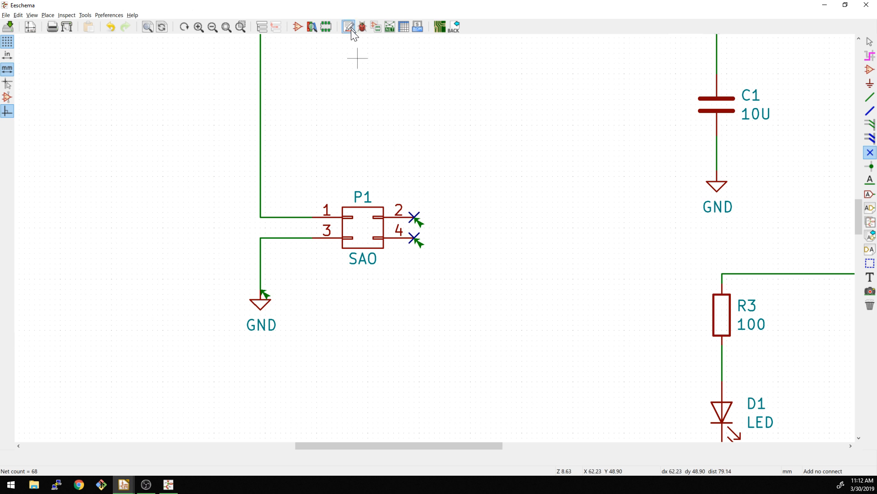
Rerun the electrical rules check, confirming one warning remains, and close it
{"action": "left_click", "coordinate": [348, 26]}
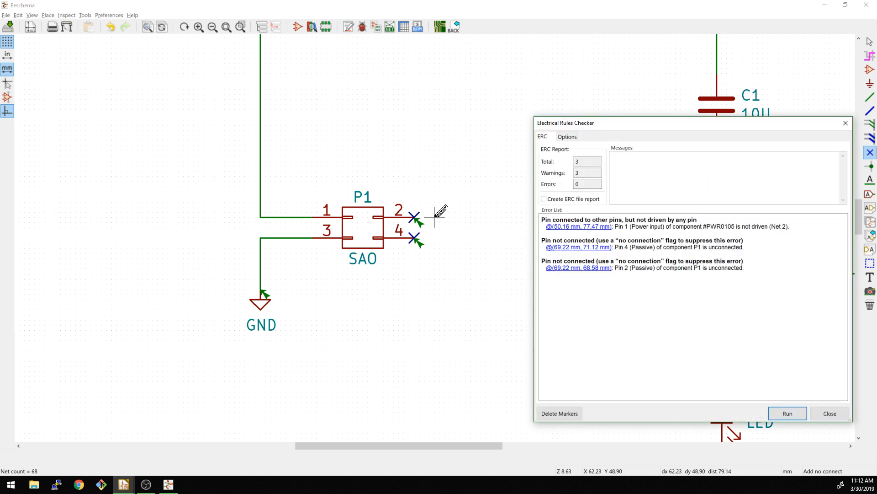
{"action": "left_click", "coordinate": [787, 413]}
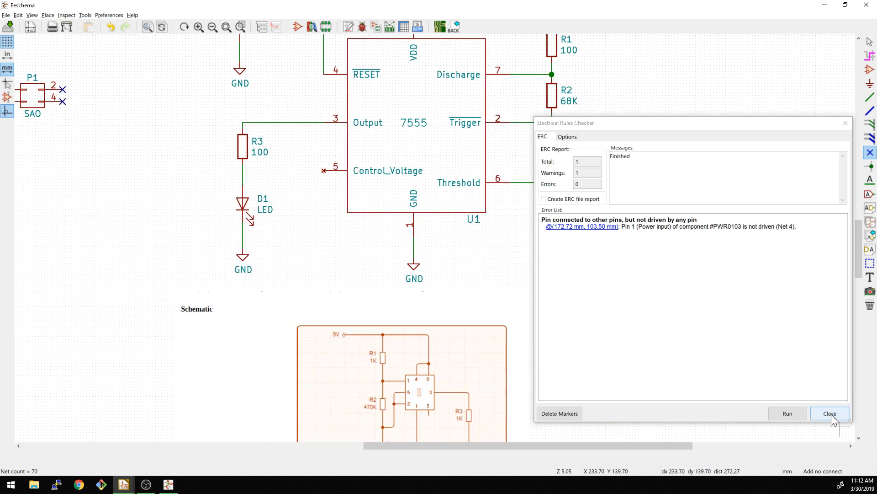
{"action": "left_click", "coordinate": [830, 413]}
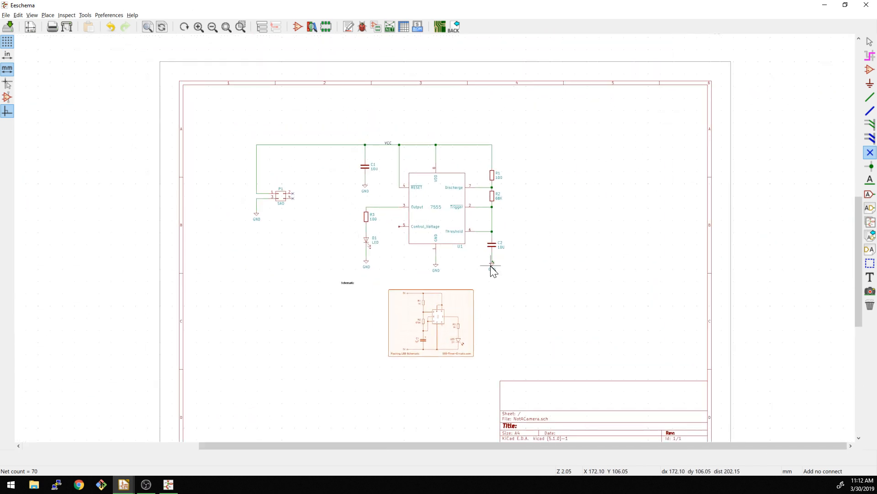
{"action": "scroll", "scroll_direction": "down", "scroll_amount": 3}
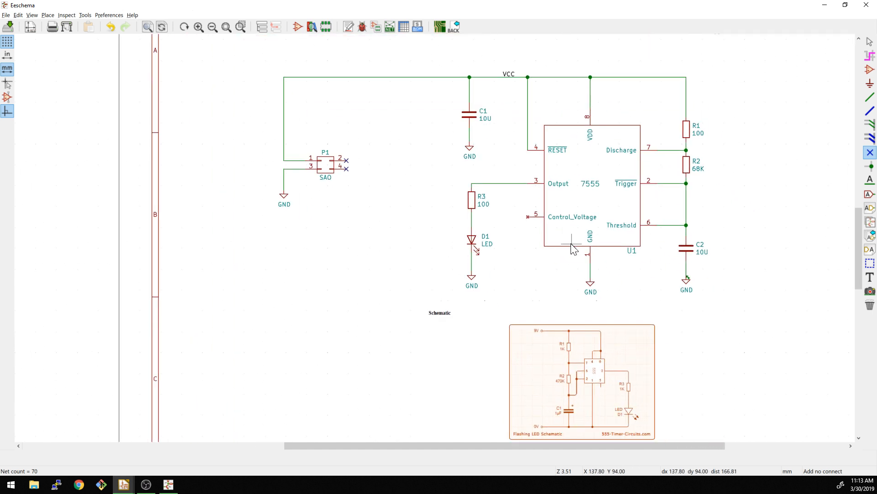
{"action": "scroll", "scroll_direction": "down", "scroll_amount": 3}
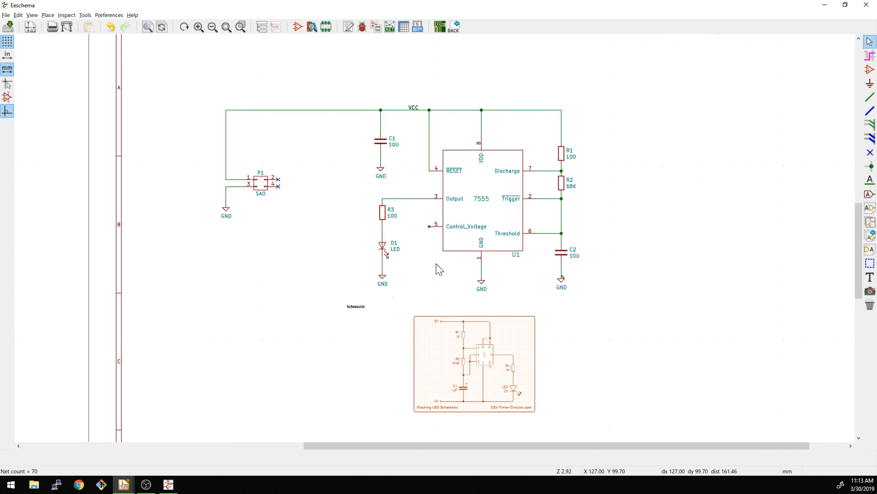
{"action": "mouse_move", "coordinate": [458, 257]}
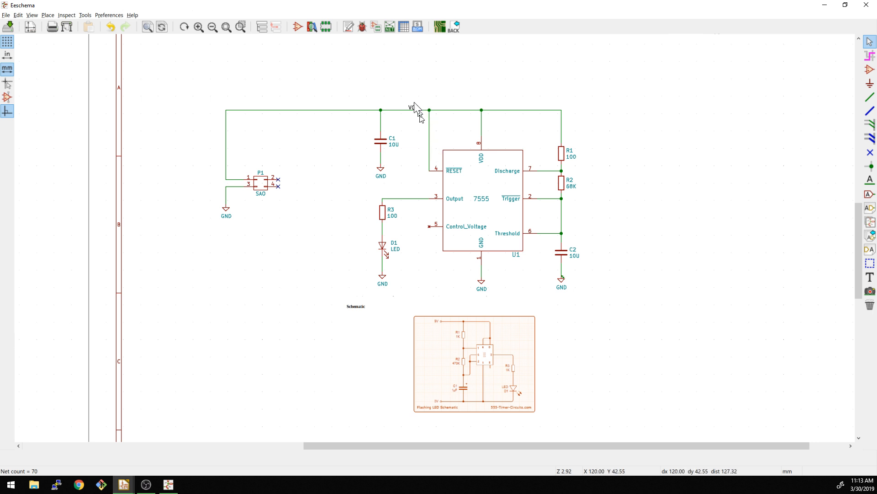
{"action": "left_click", "coordinate": [403, 27]}
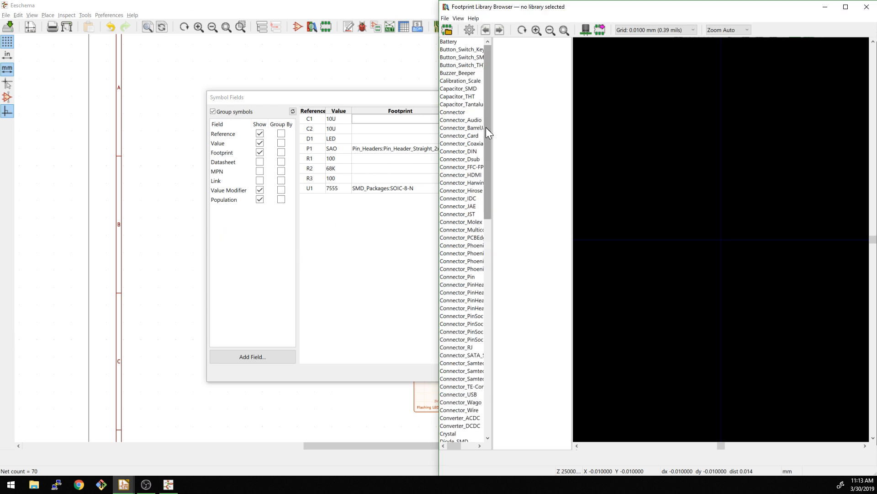
Try the Capacitor_SMD C_0805 footprint on C1, edit C2, then cancel the Symbol Fields table
{"action": "left_click", "coordinate": [459, 88]}
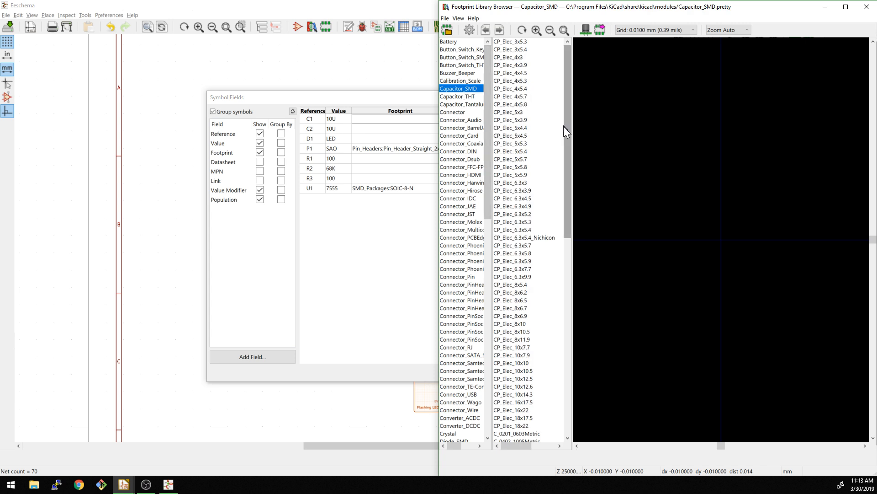
{"action": "scroll", "scroll_direction": "down", "scroll_amount": 3}
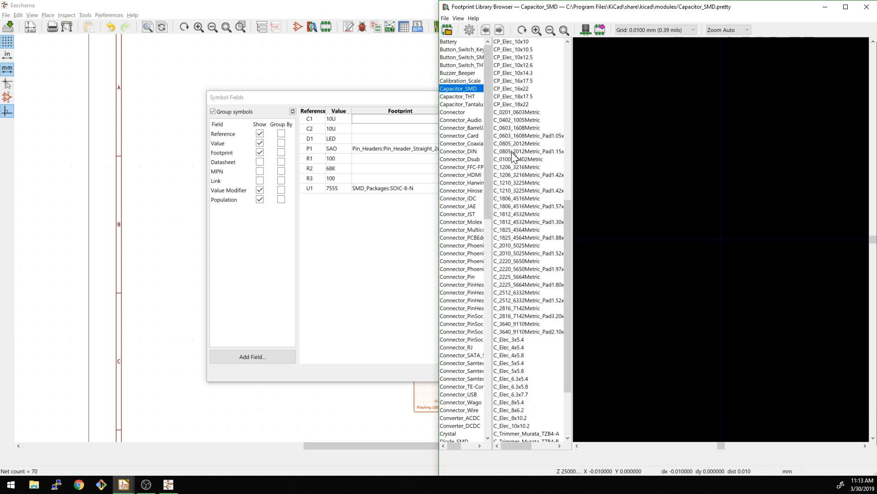
{"action": "left_click", "coordinate": [528, 151]}
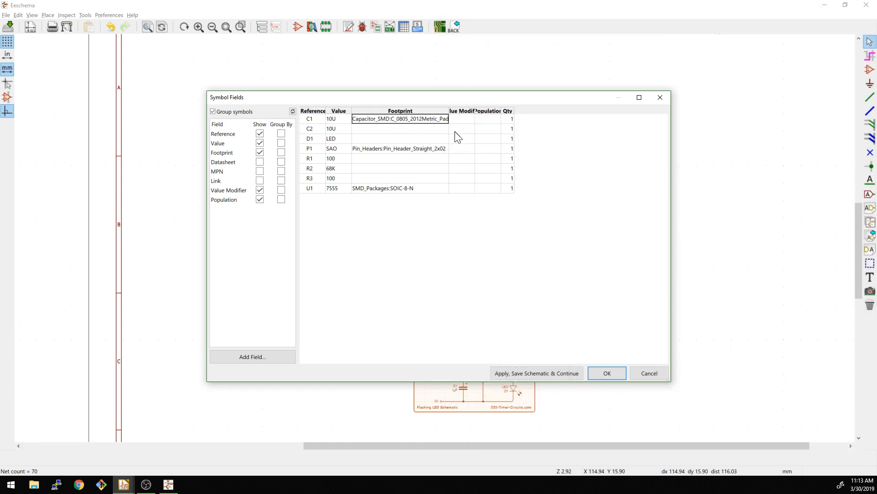
{"action": "left_click", "coordinate": [400, 128]}
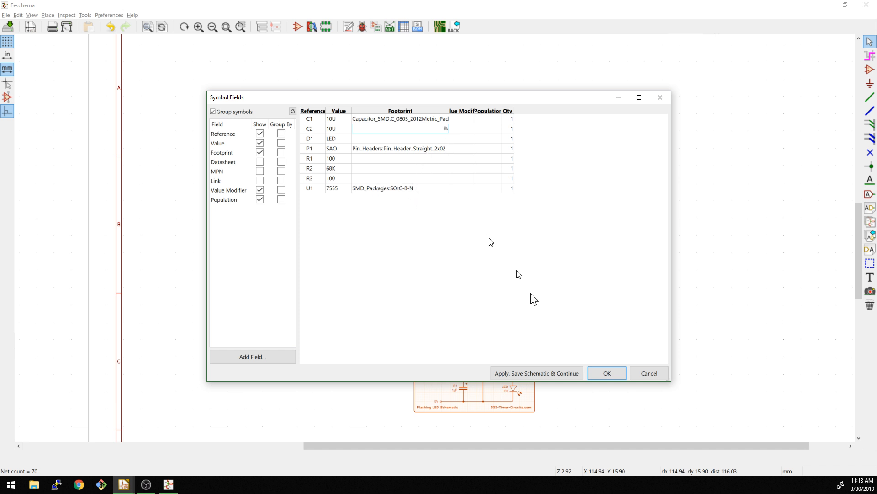
{"action": "mouse_move", "coordinate": [375, 314]}
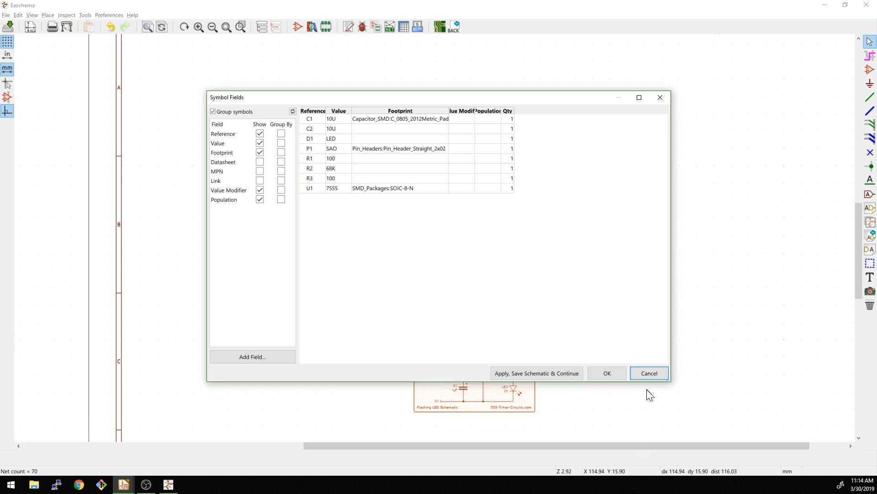
{"action": "left_click", "coordinate": [649, 373]}
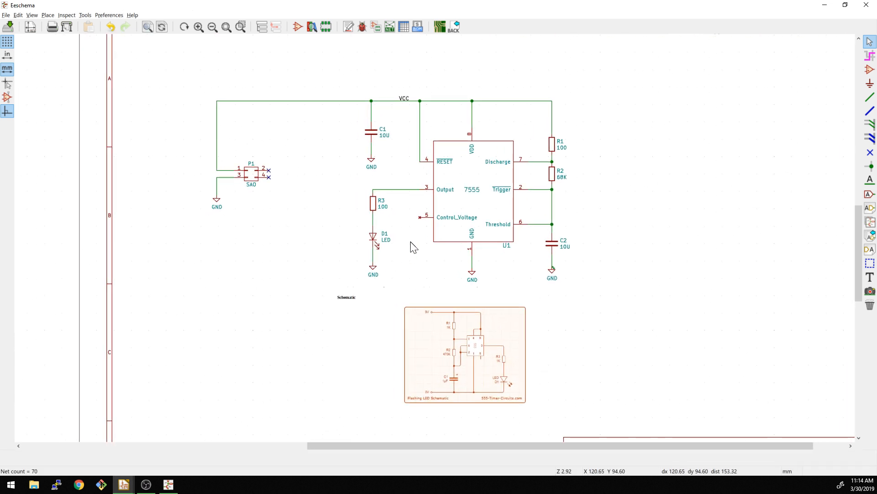
{"action": "mouse_move", "coordinate": [452, 188]}
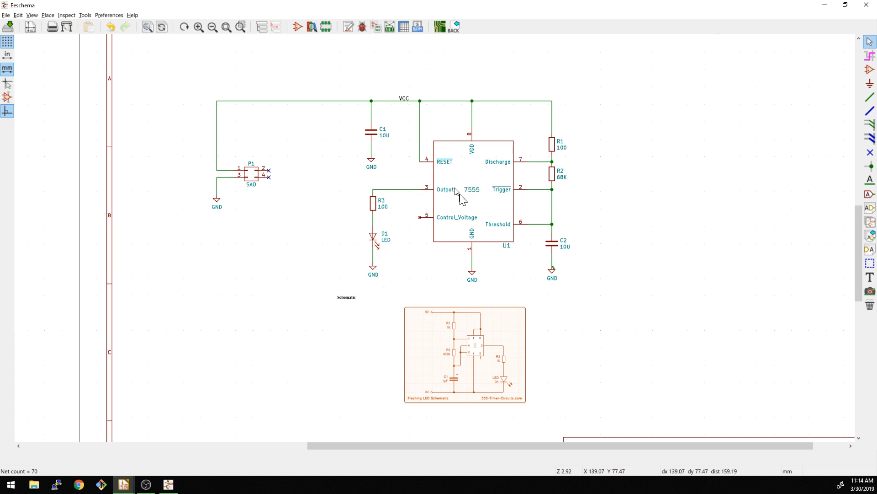
{"action": "mouse_move", "coordinate": [449, 199]}
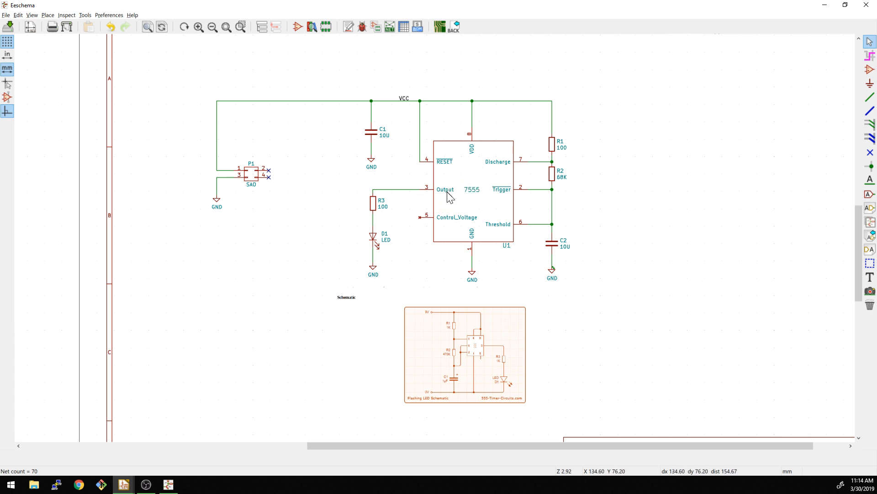
{"action": "mouse_move", "coordinate": [439, 204]}
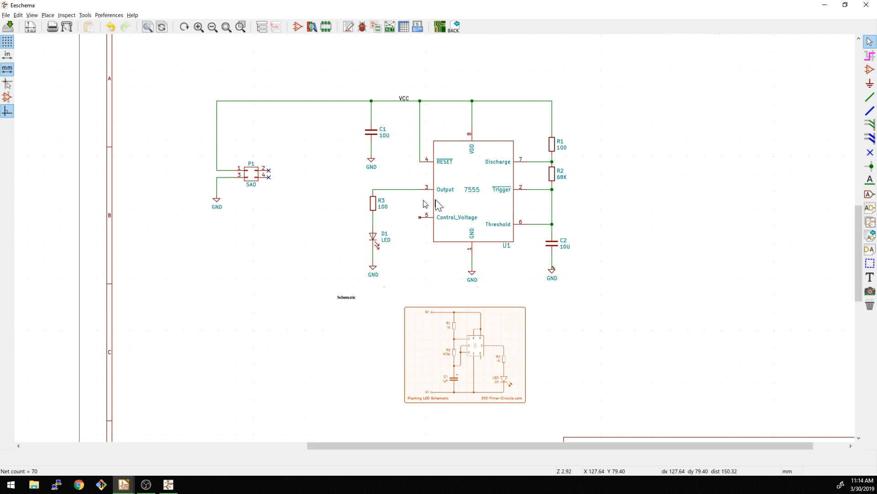